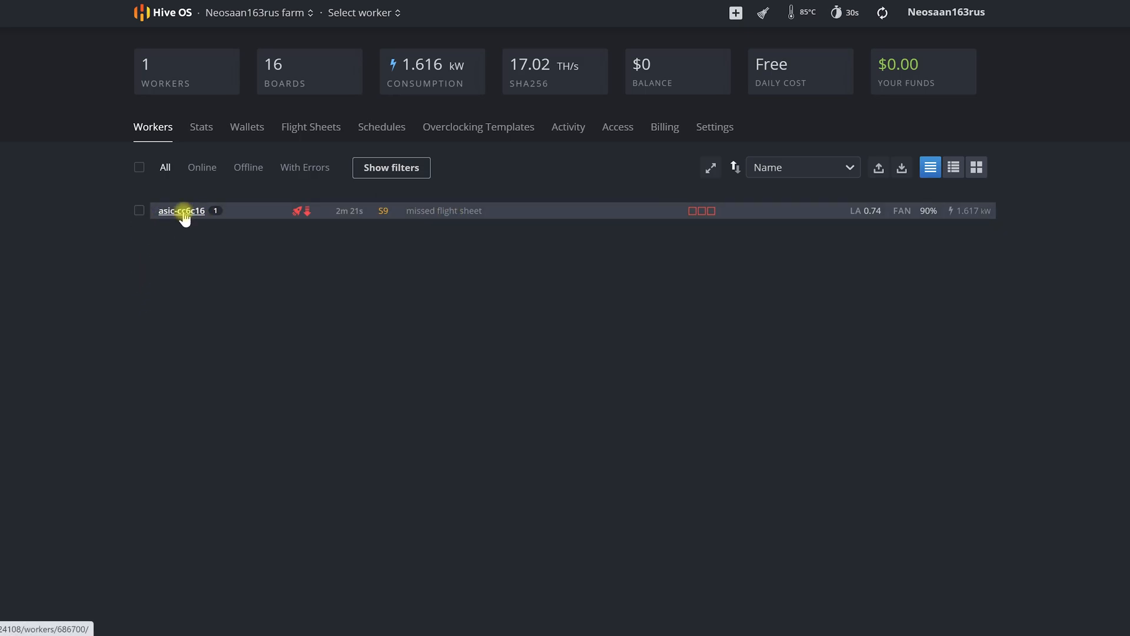
Reach the farm's Flight Sheets page, which asks for a wallet to be created first
click(182, 210)
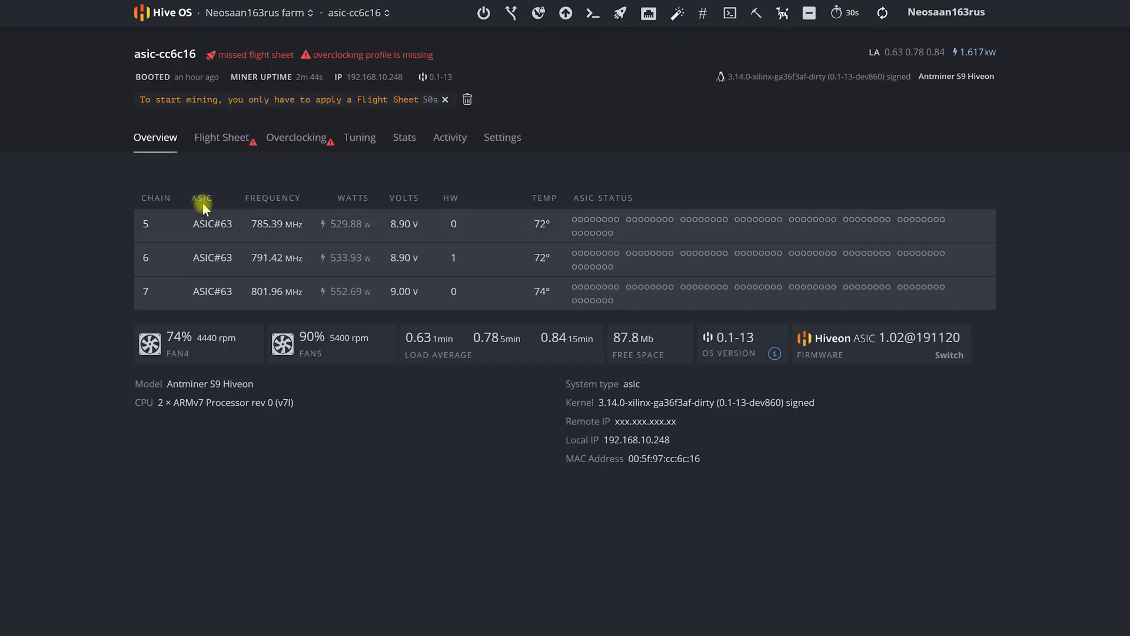
mouse_move(244, 174)
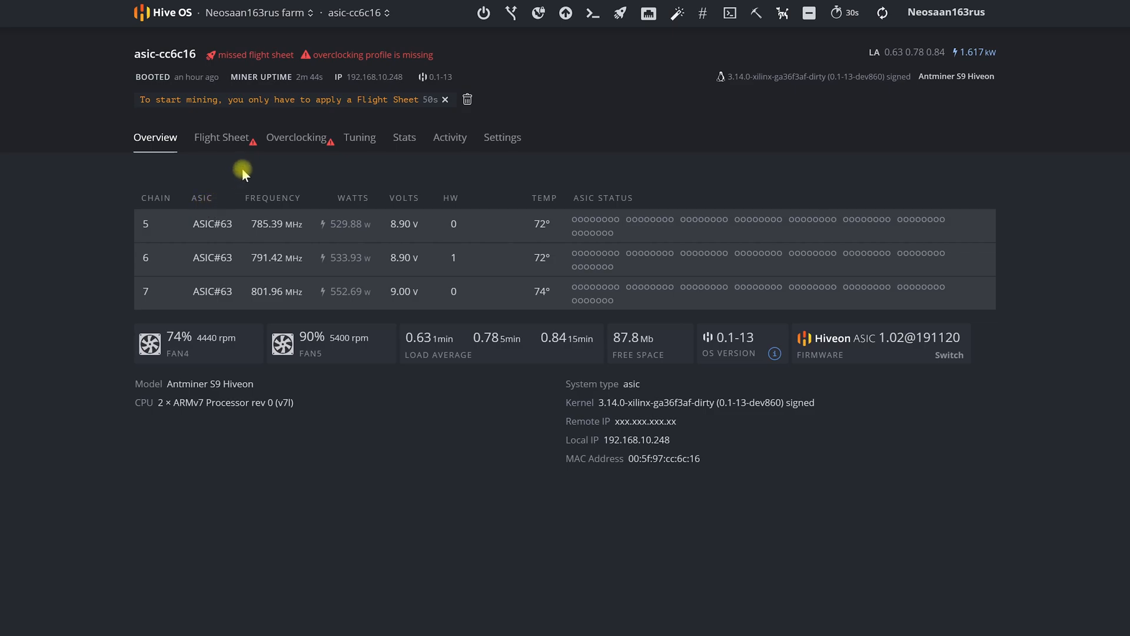
mouse_move(232, 166)
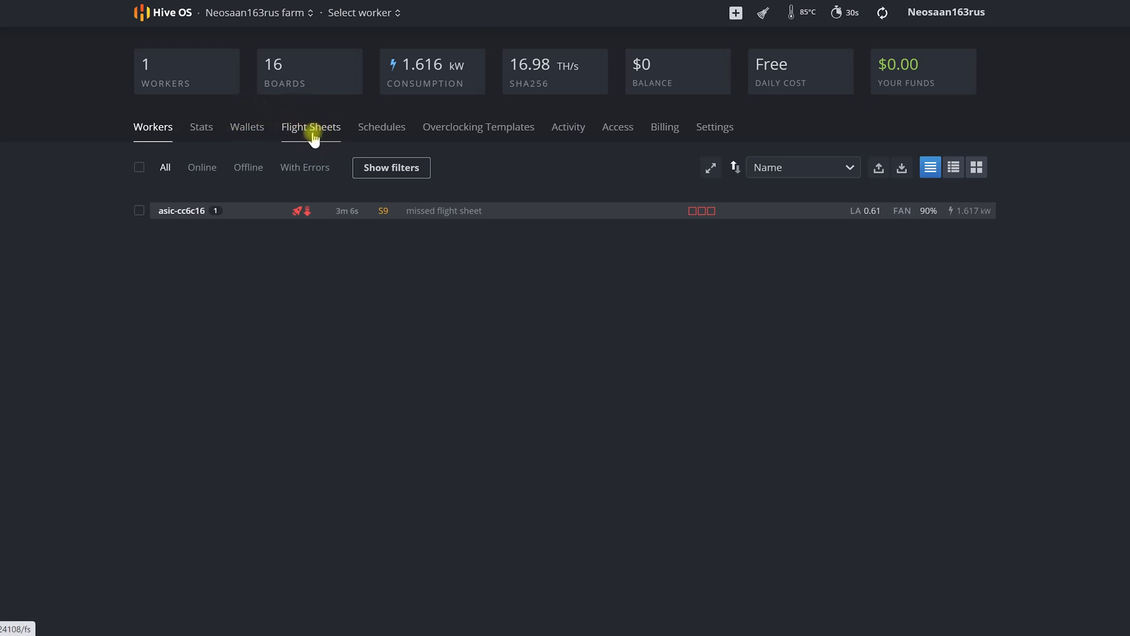
mouse_move(299, 140)
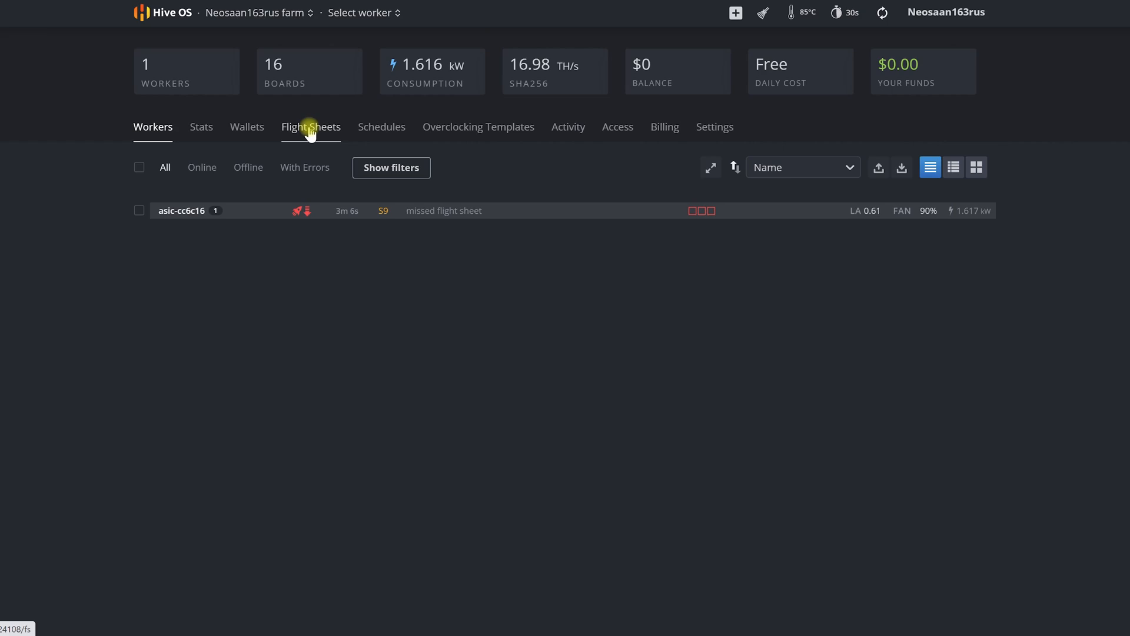
click(311, 127)
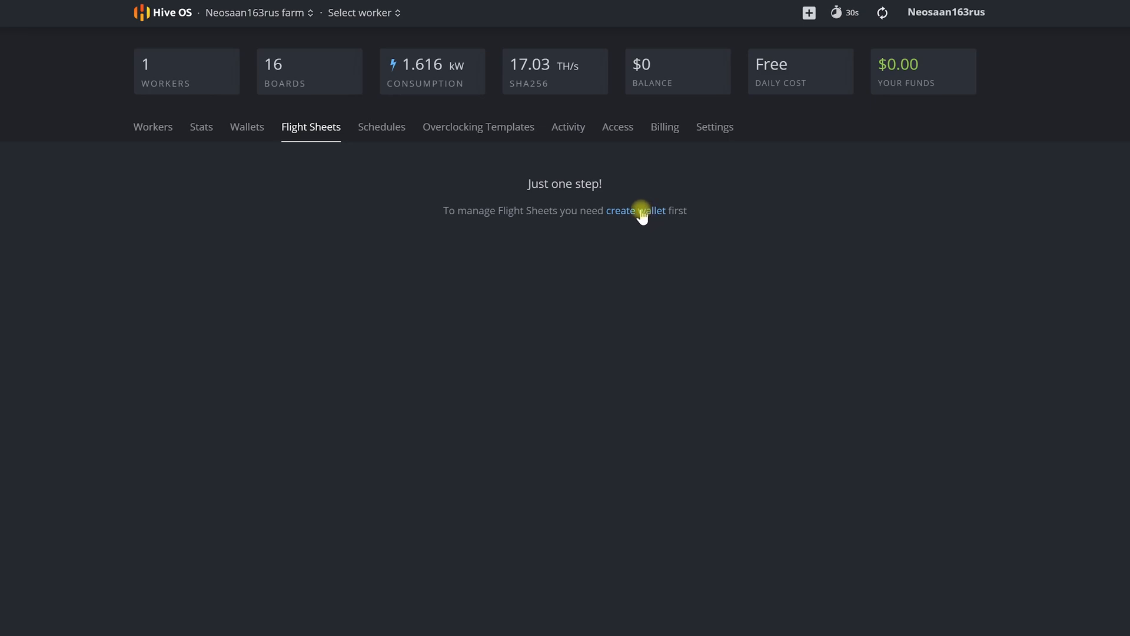
mouse_move(288, 146)
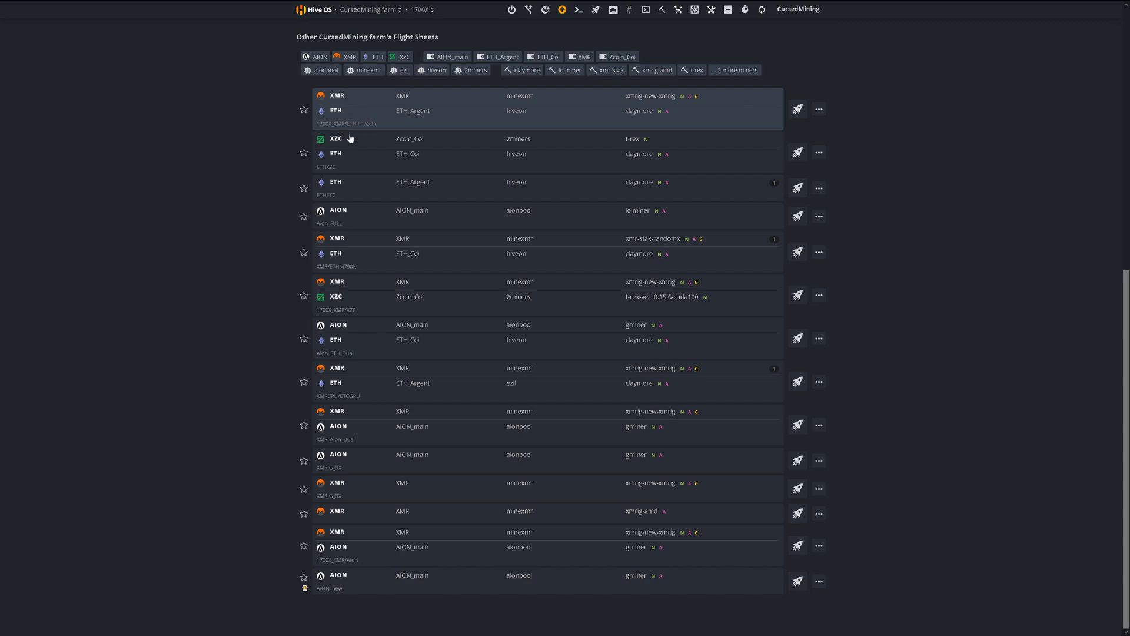
mouse_move(353, 211)
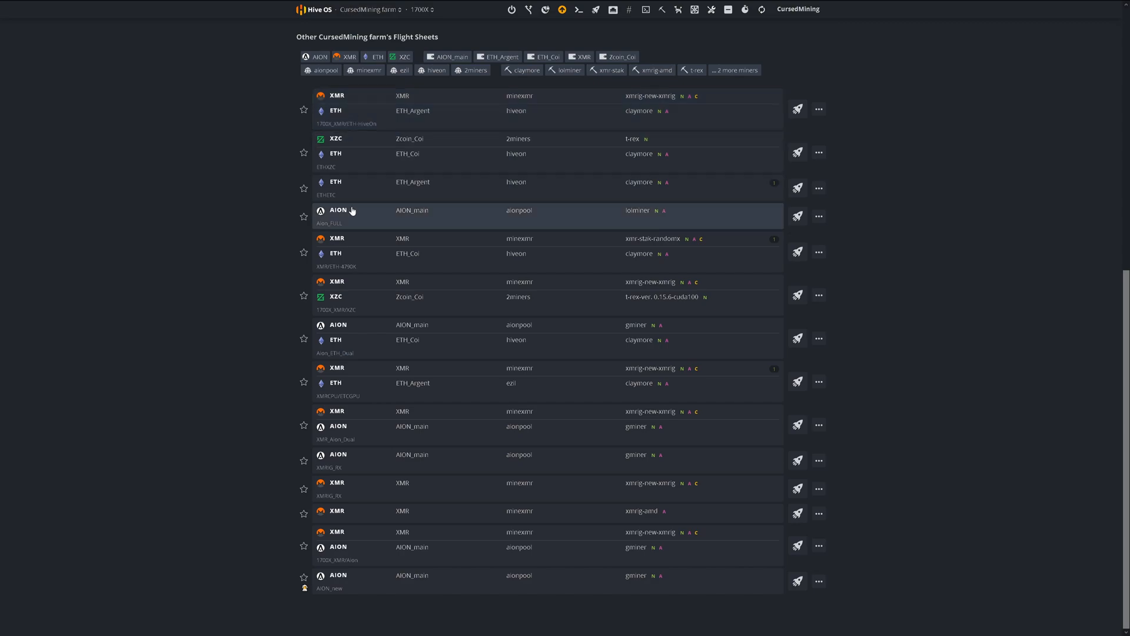
mouse_move(367, 289)
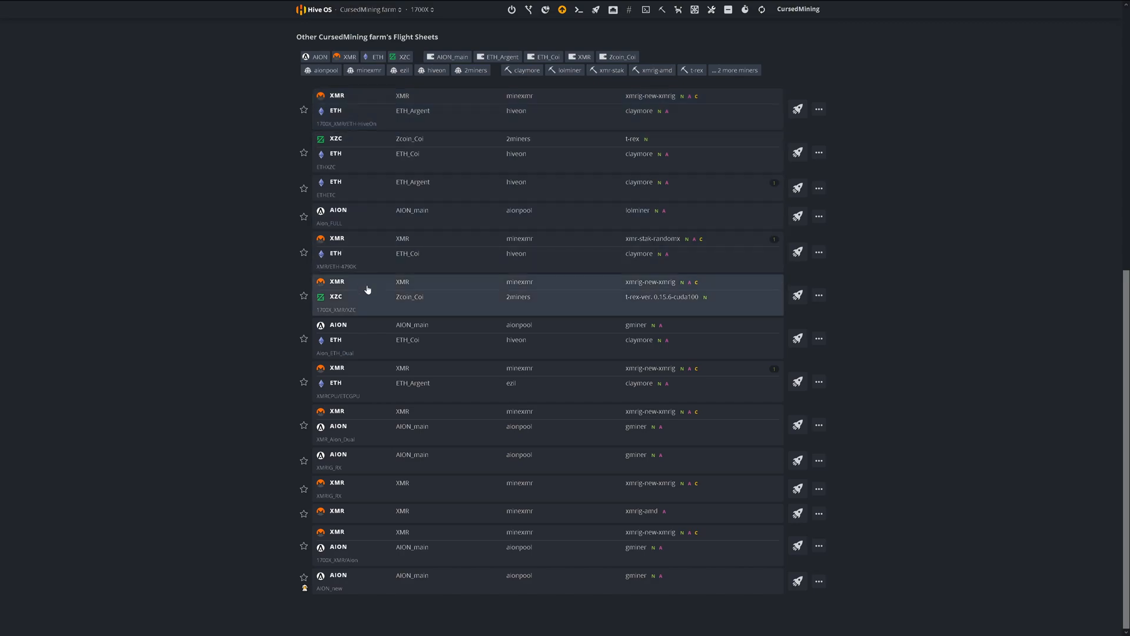
mouse_move(369, 325)
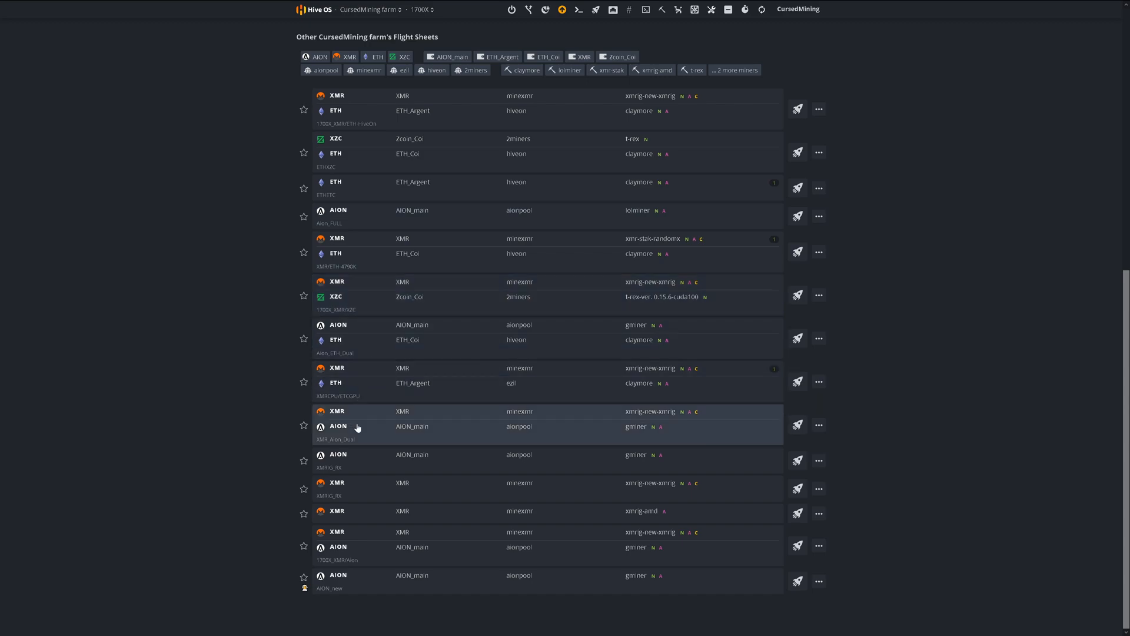
mouse_move(430, 479)
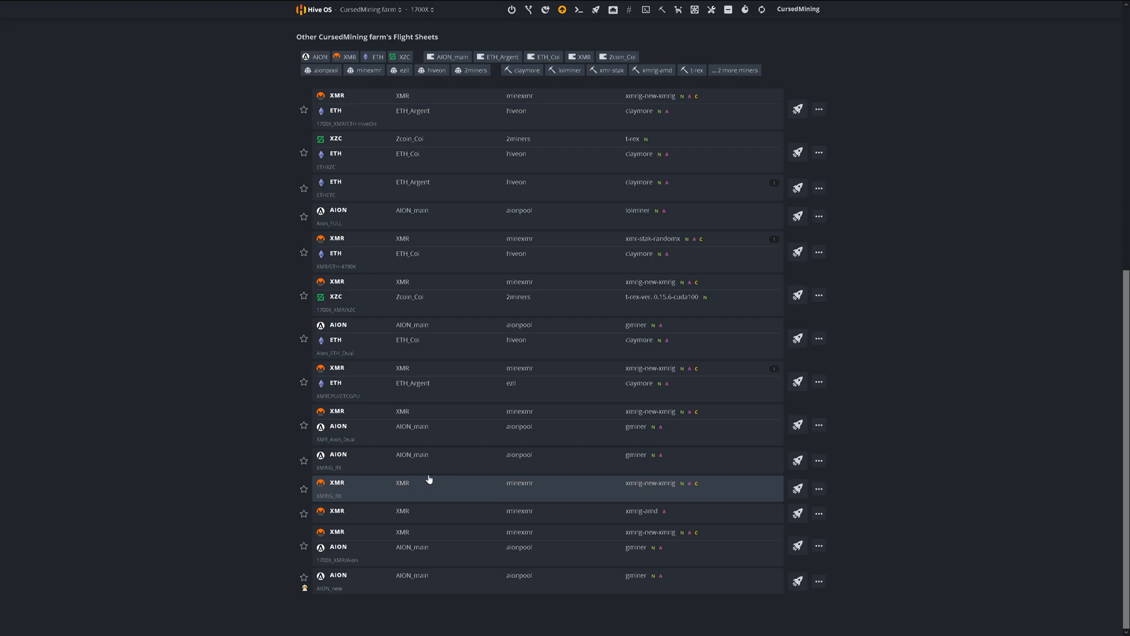
click(819, 462)
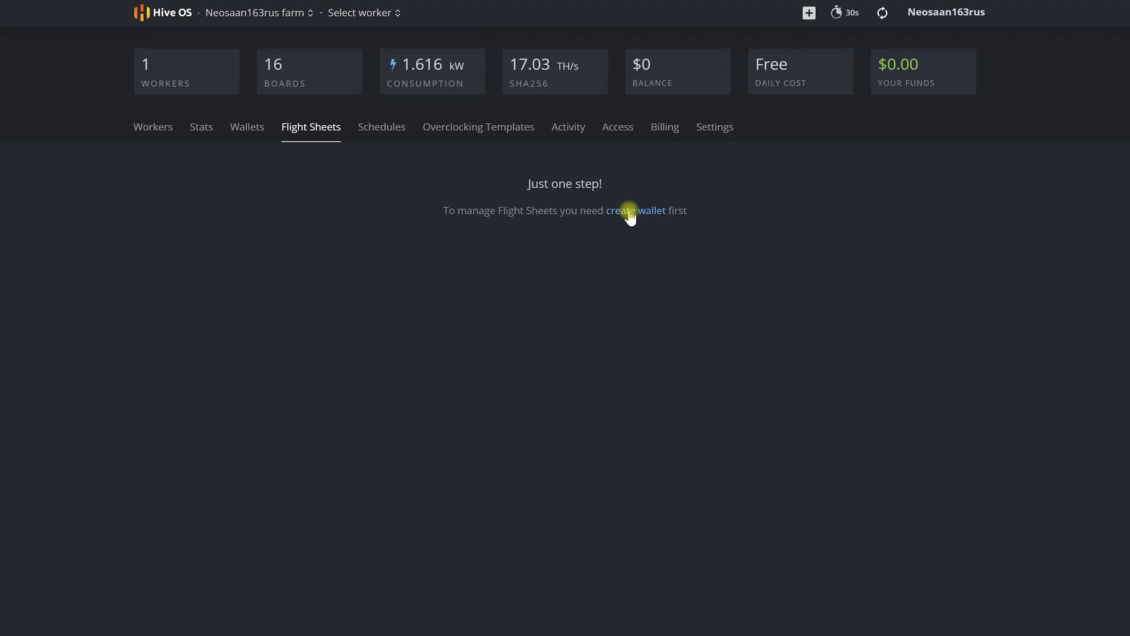
mouse_move(636, 214)
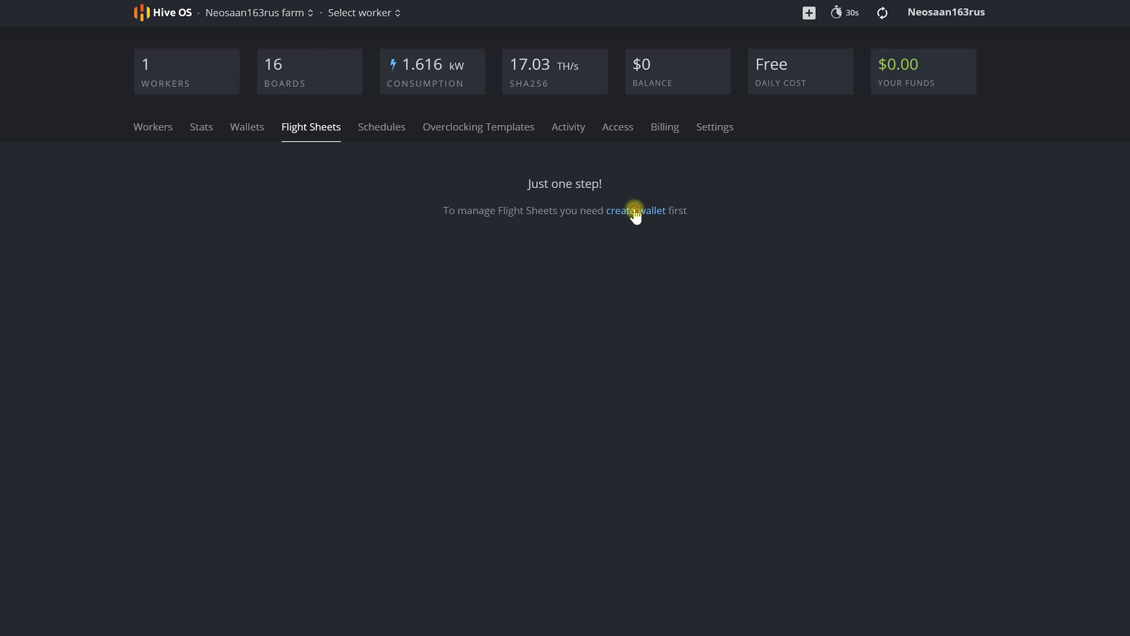
Start a new wallet with Nicehash-SHA256AsicBoost as its coin
click(635, 210)
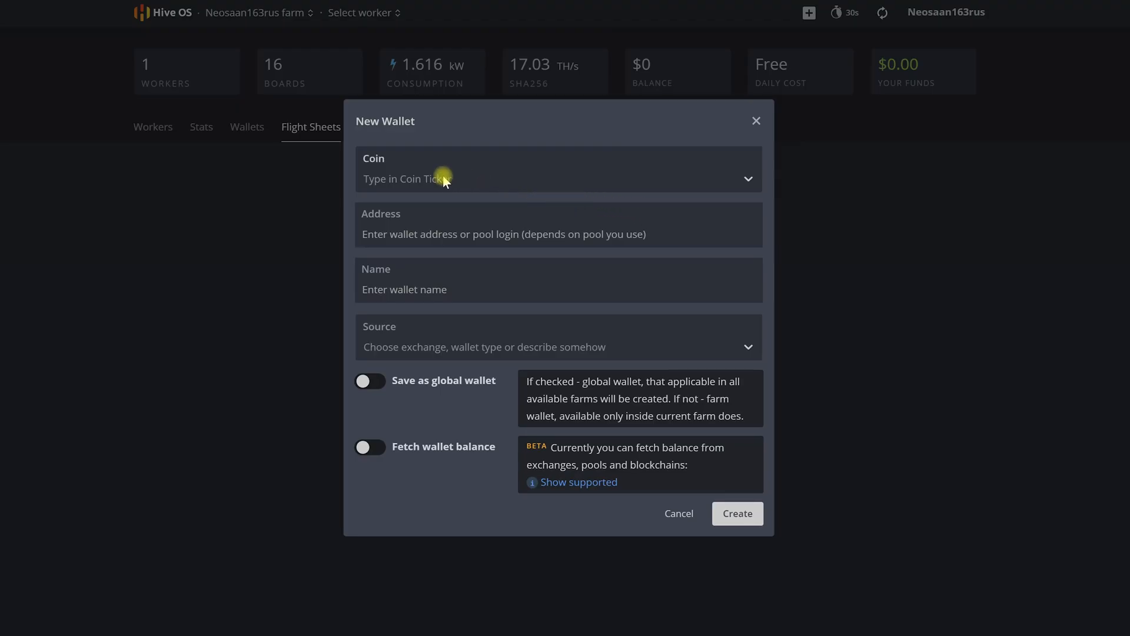
click(557, 179)
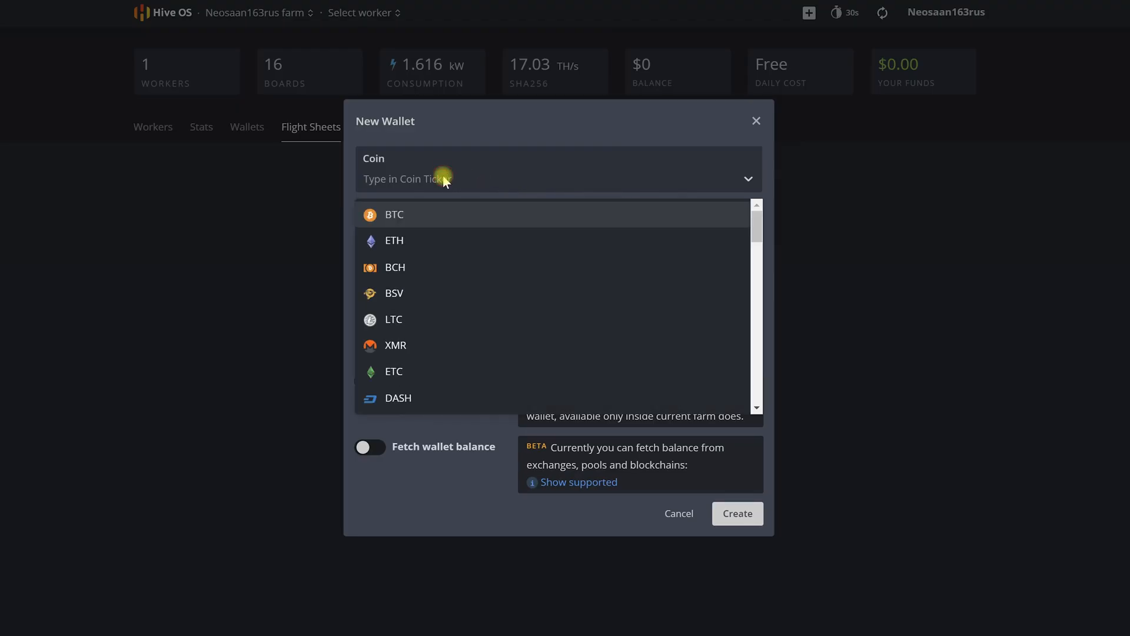
text(nic)
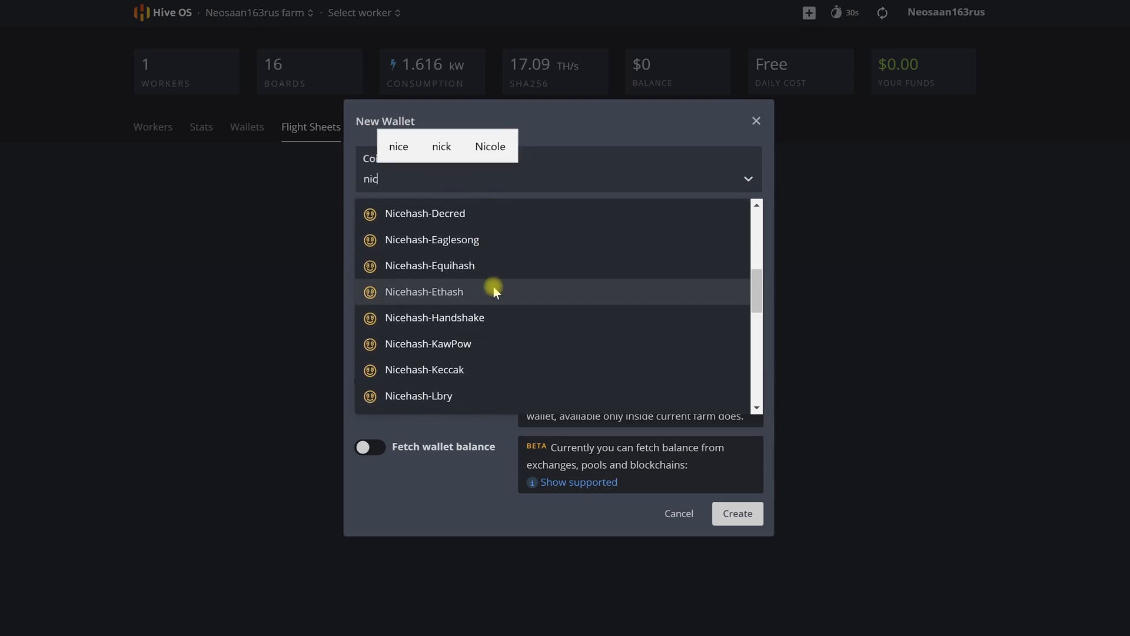
scroll(down, 3)
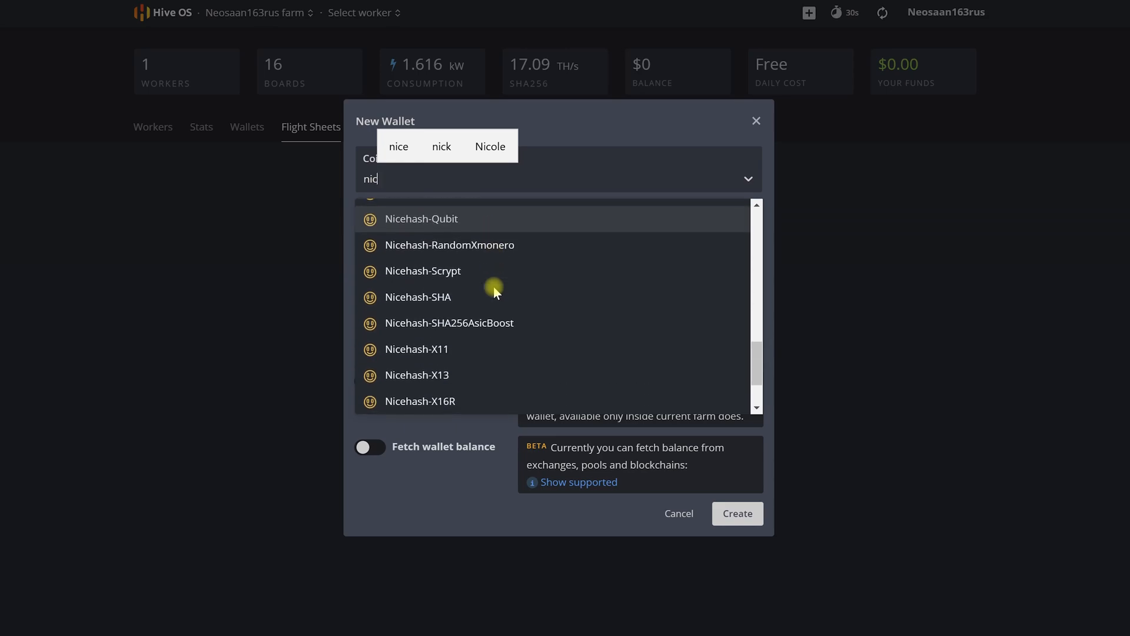
mouse_move(512, 328)
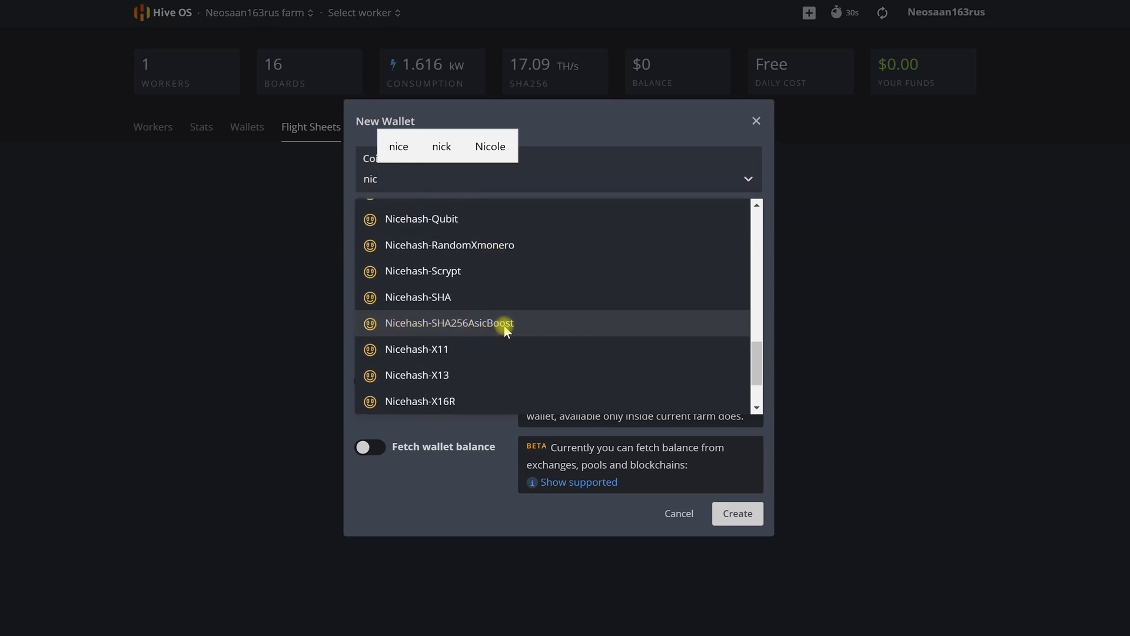
click(450, 323)
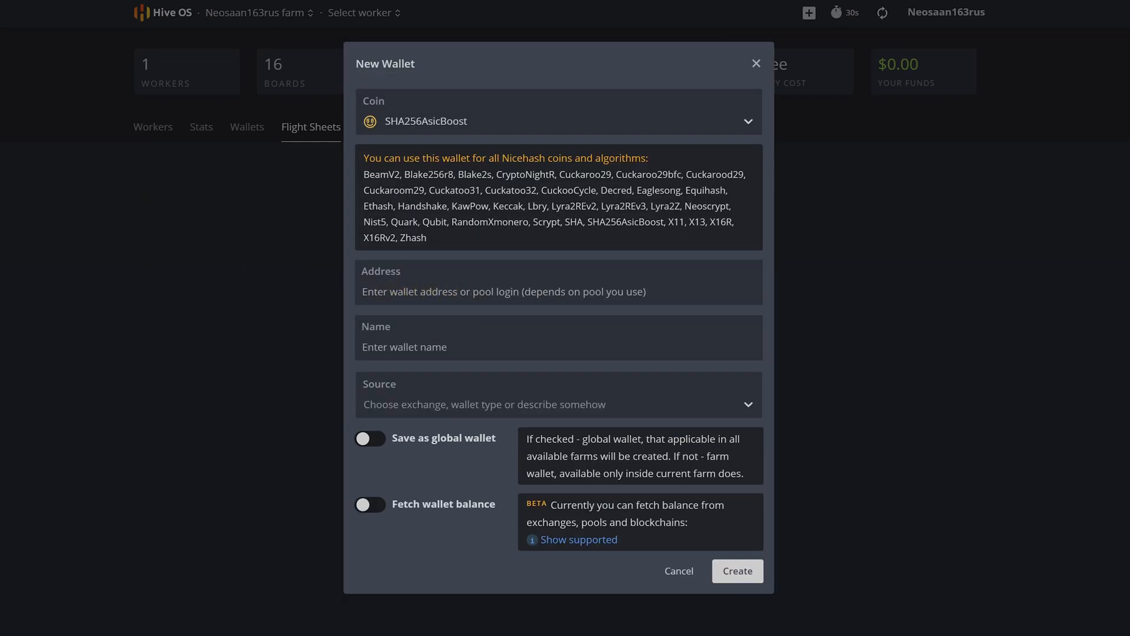
Paste the payout address, name the wallet 'My Wallet' and create it
right_click(443, 291)
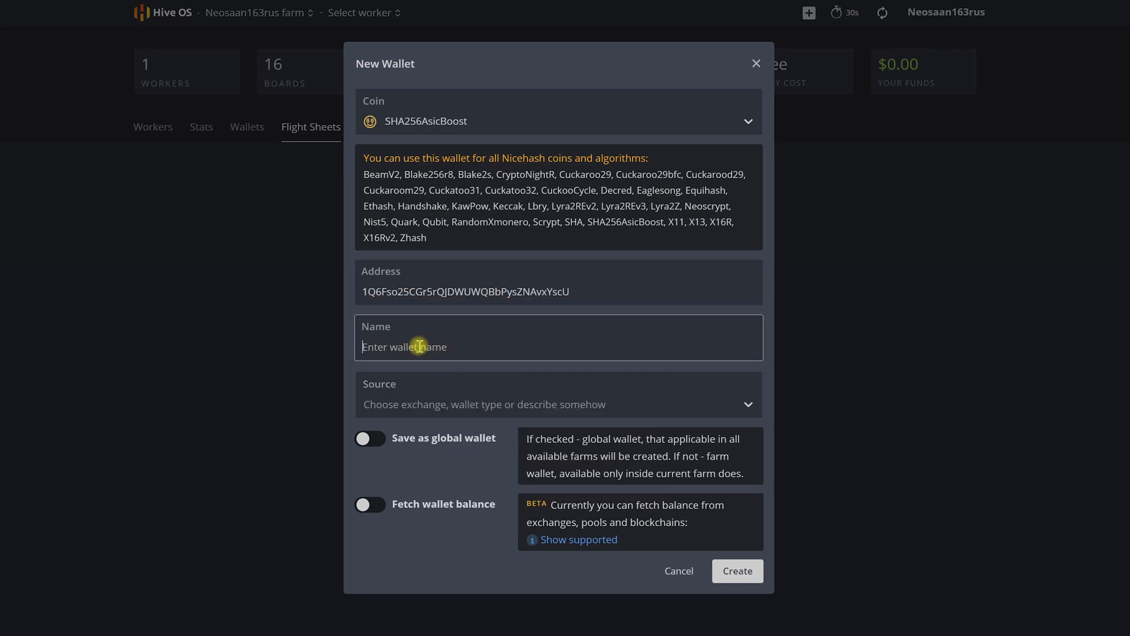
text(My W)
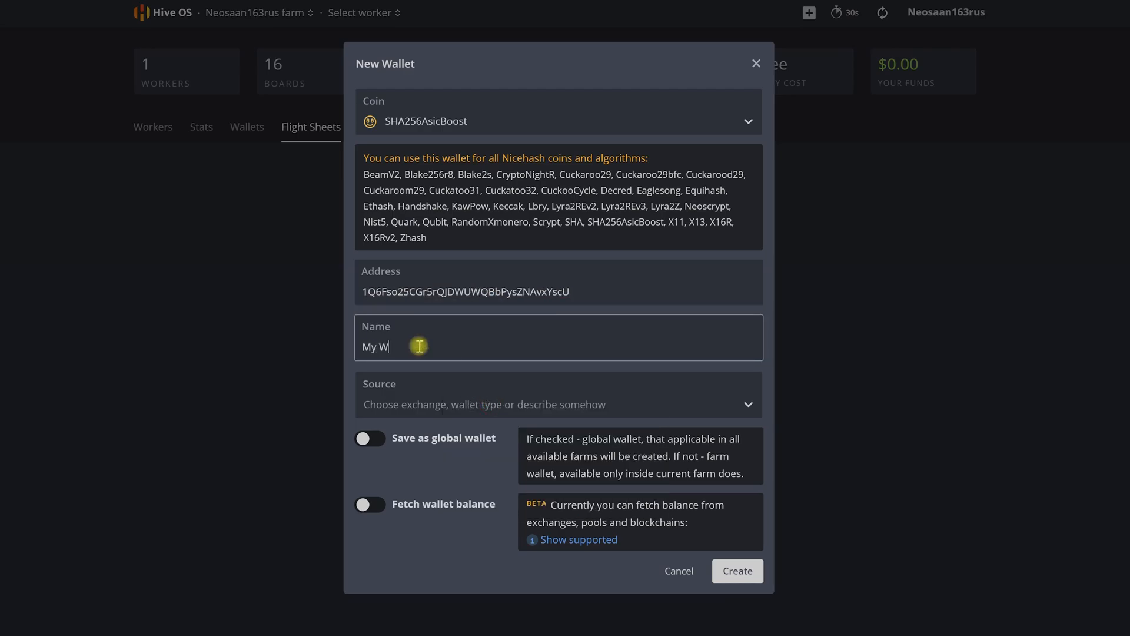
text(allet)
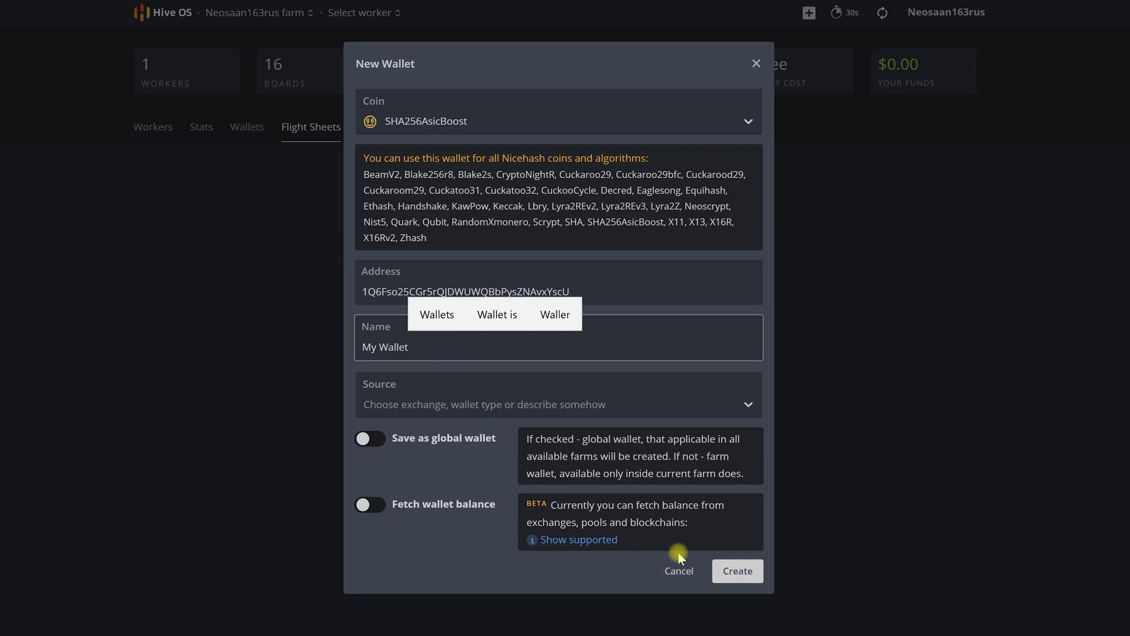
click(737, 570)
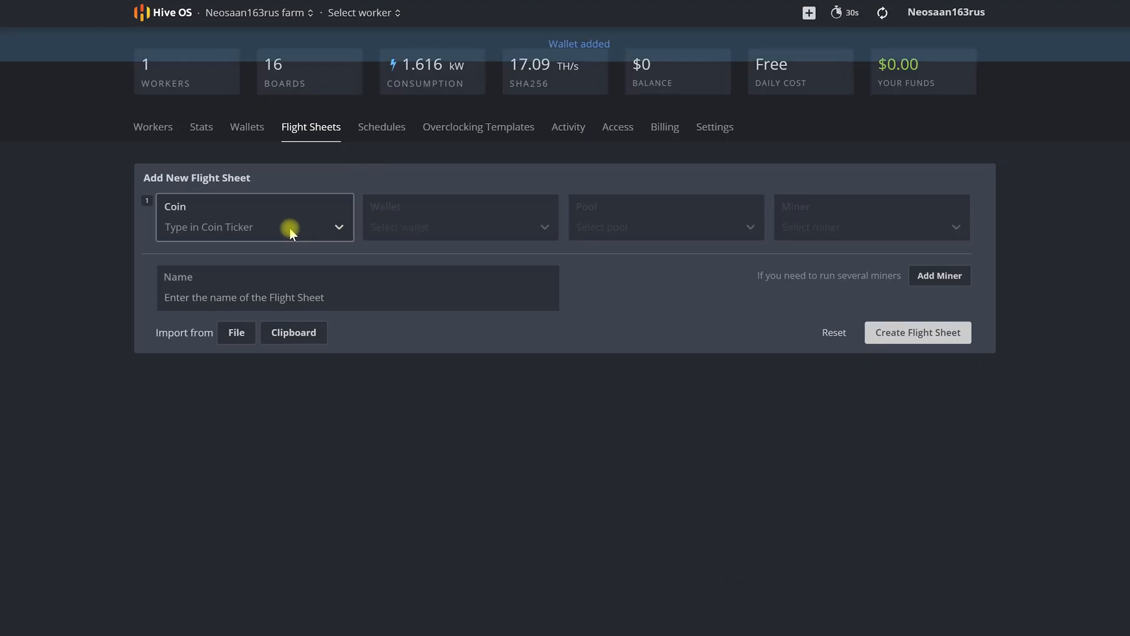
Choose SHA256AsicBoost, the nicehash pool servers and ASIC Miner for the flight sheet
click(459, 227)
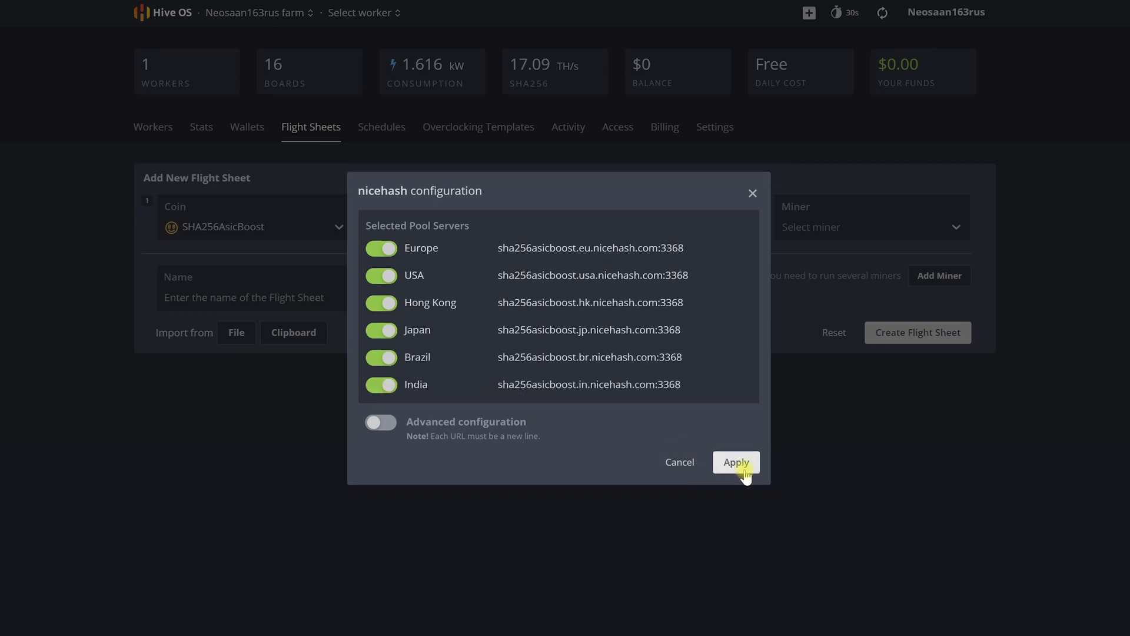
click(736, 462)
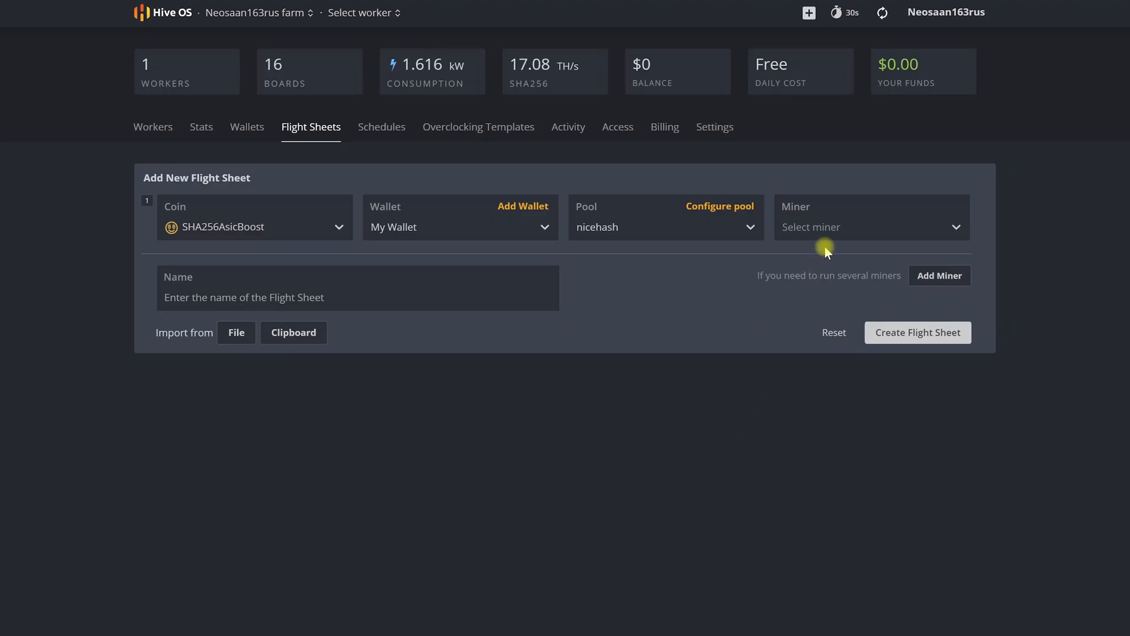
click(871, 227)
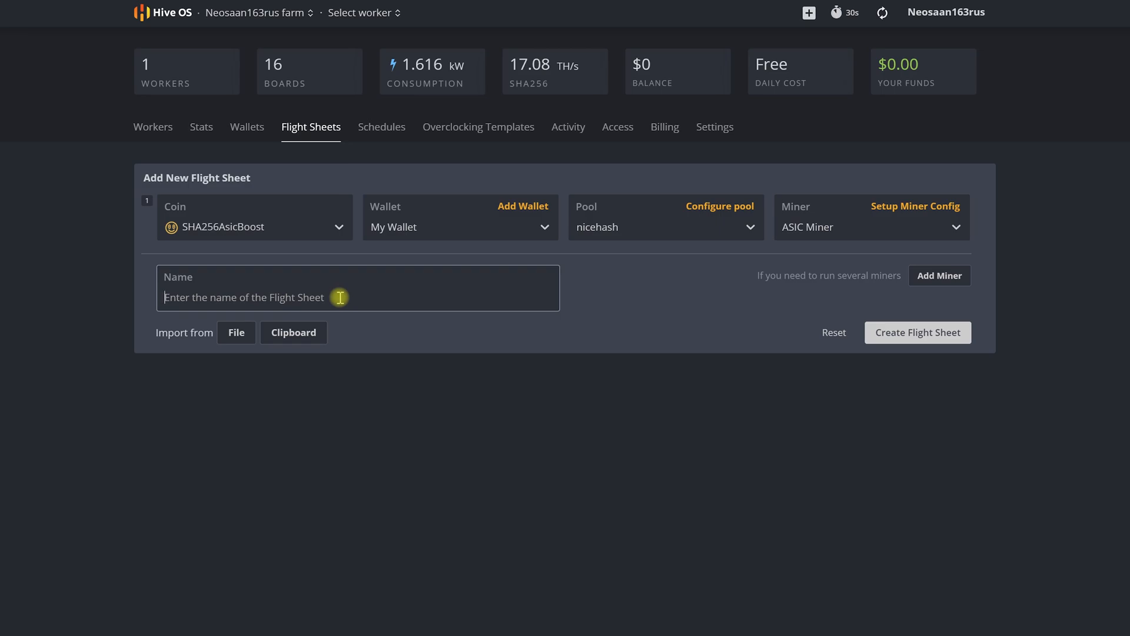
Name the flight sheet 'Sha 256 Nice Hash' and create it
text(Sh)
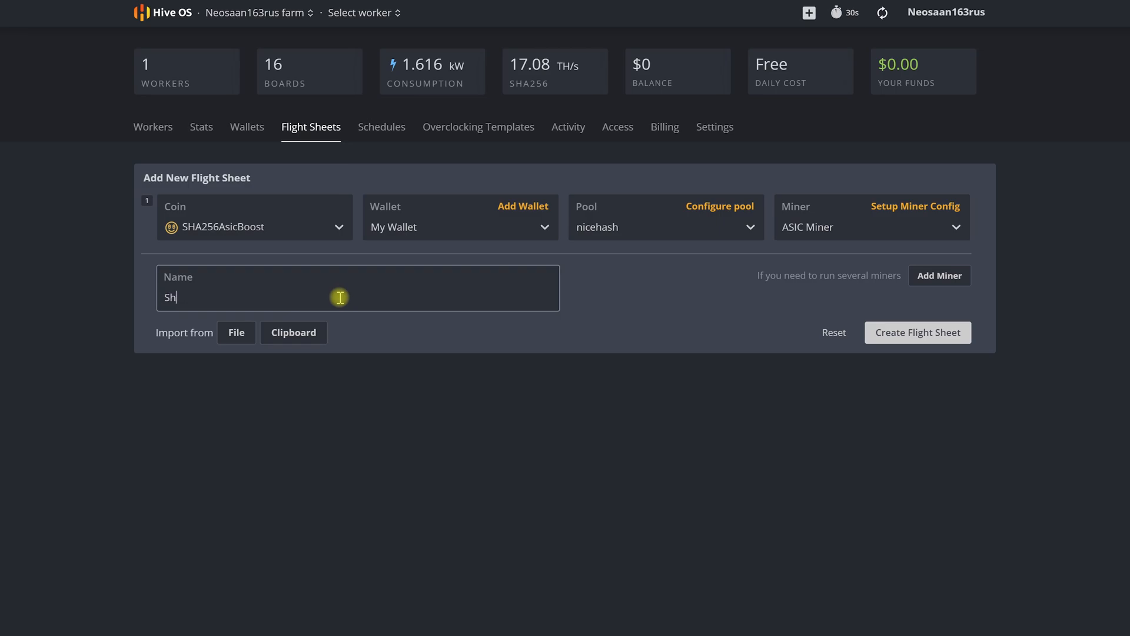
text(a 256 Nice)
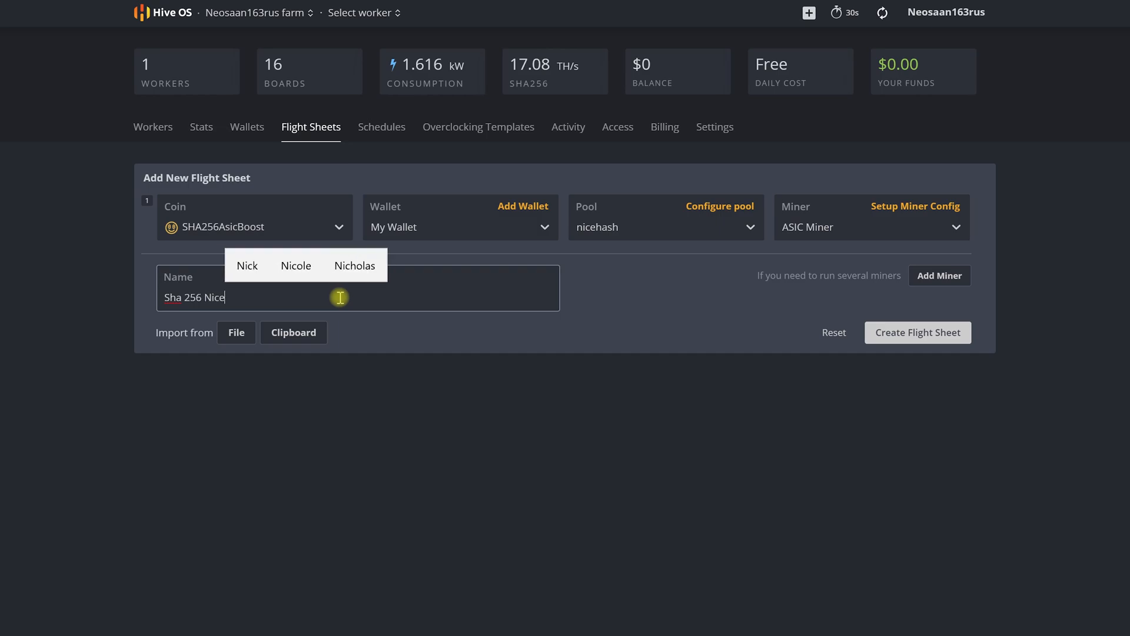
text(Hash)
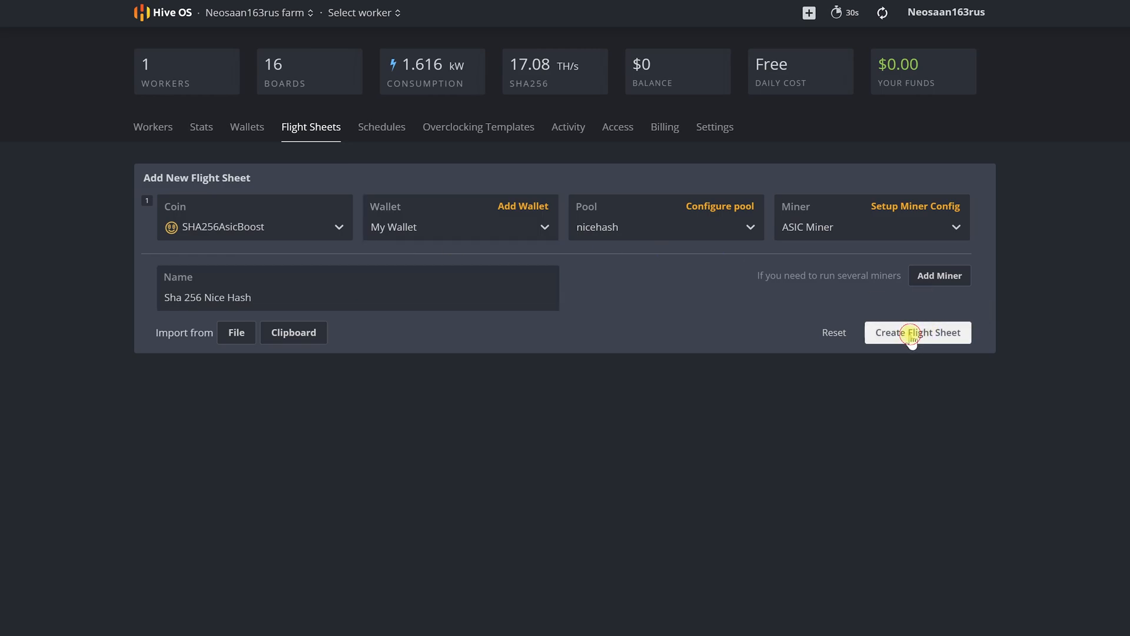
click(918, 332)
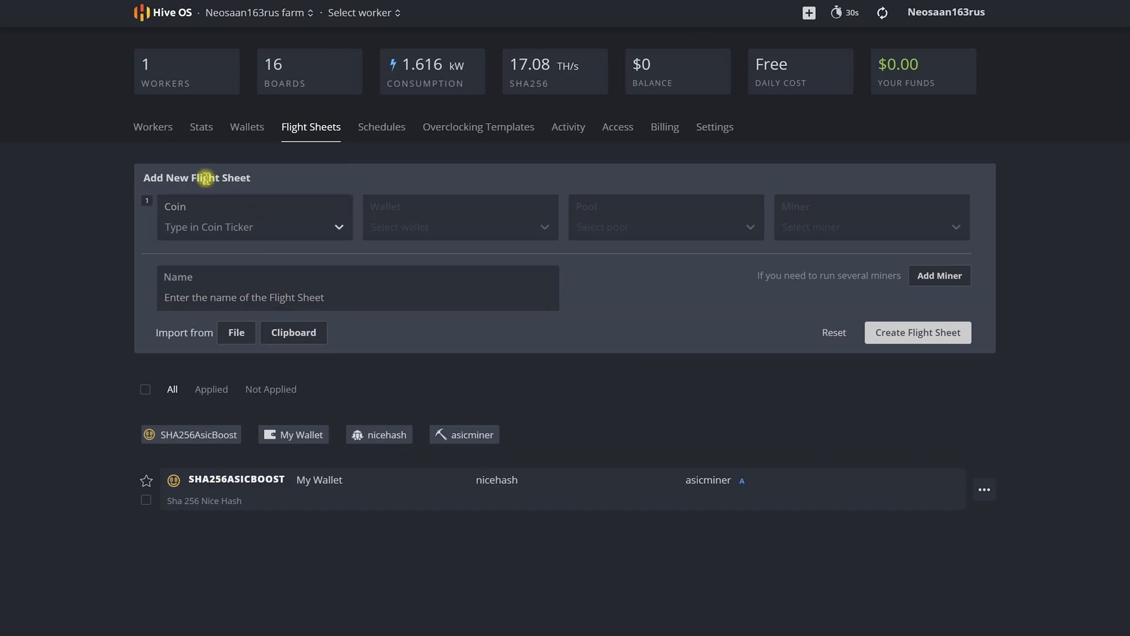
Return to the Workers list with asic-cc6c16 selected
click(153, 127)
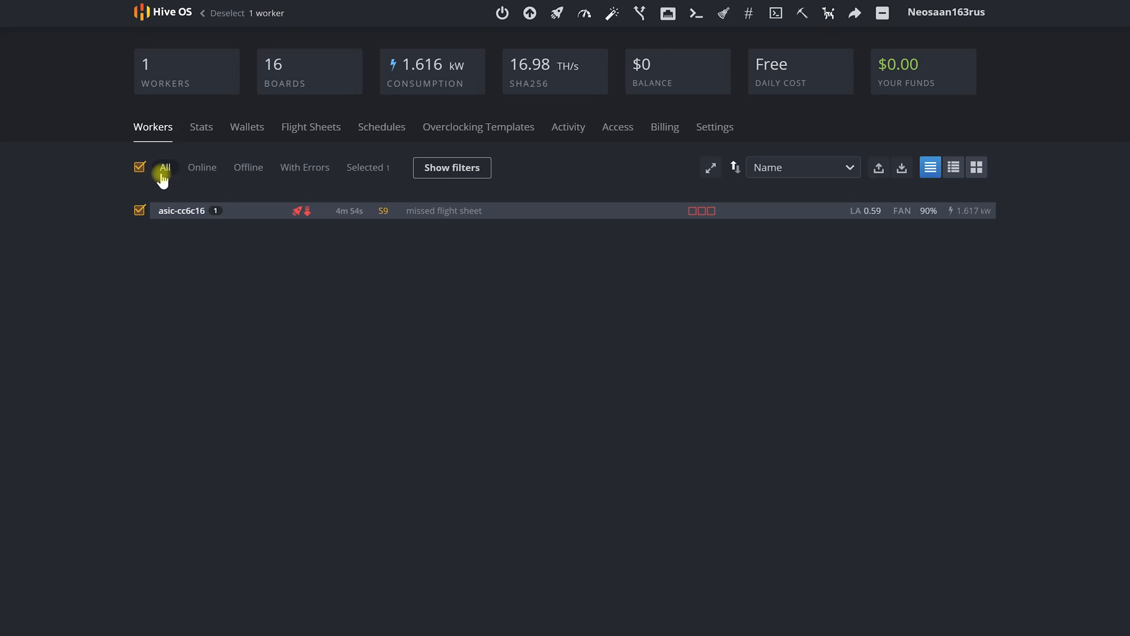
mouse_move(581, 53)
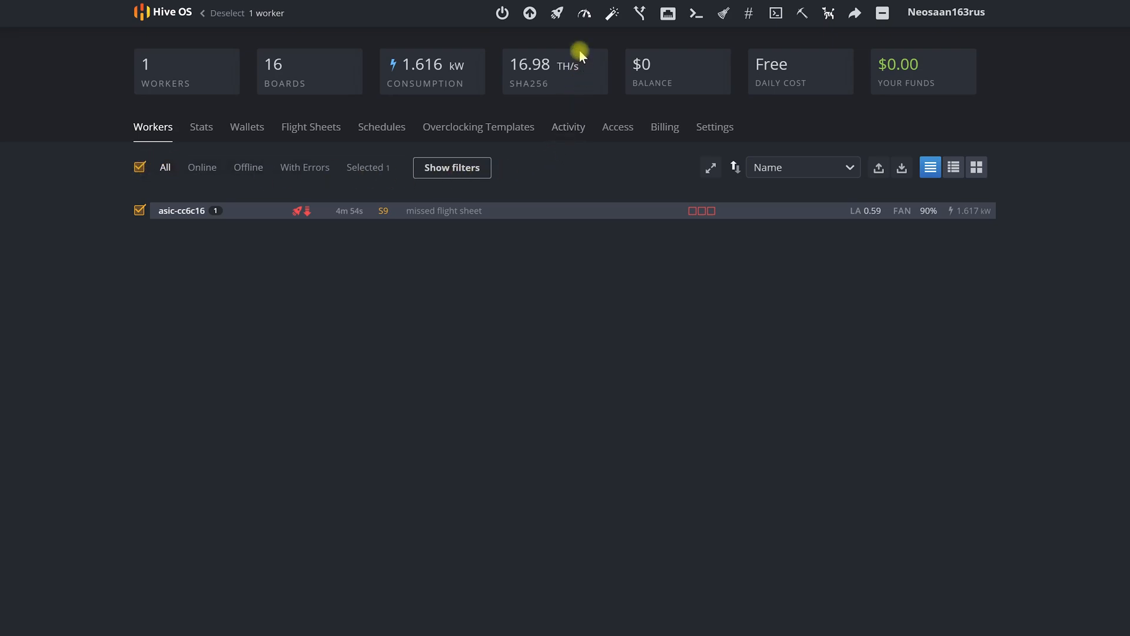
Apply the Sha 256 Nice Hash flight sheet to asic-cc6c16 and view its overview
click(556, 13)
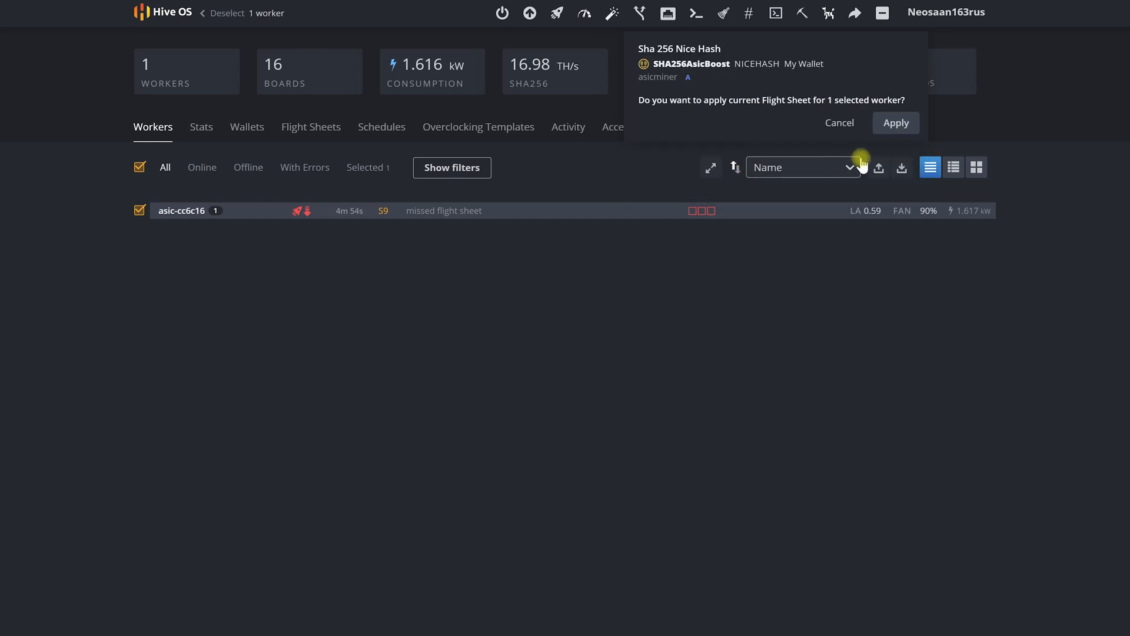
click(896, 122)
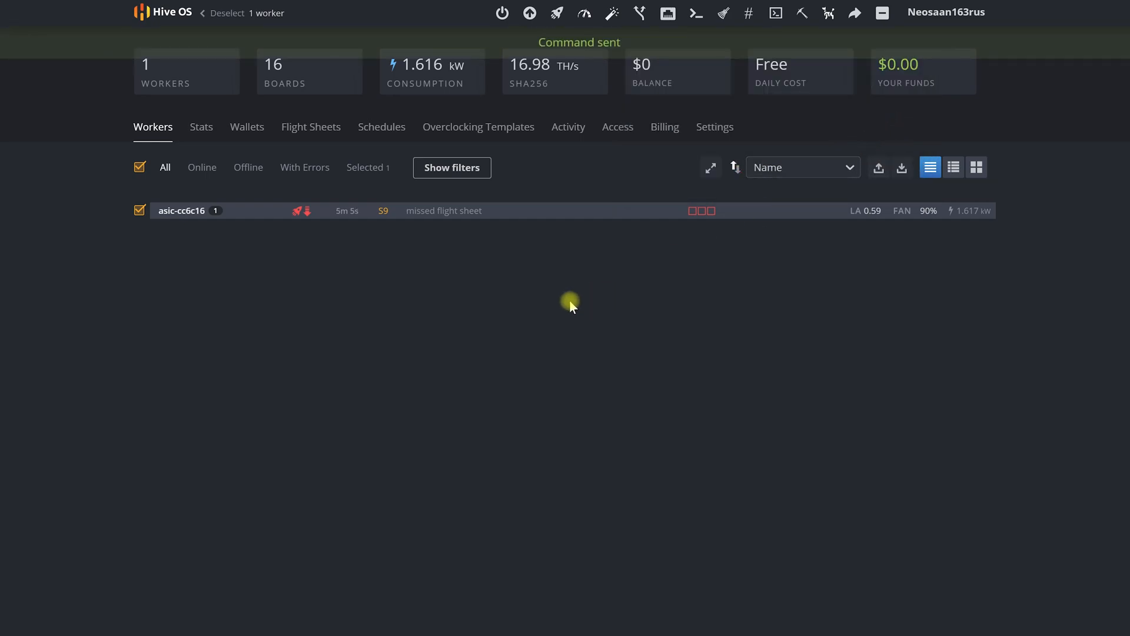
mouse_move(557, 180)
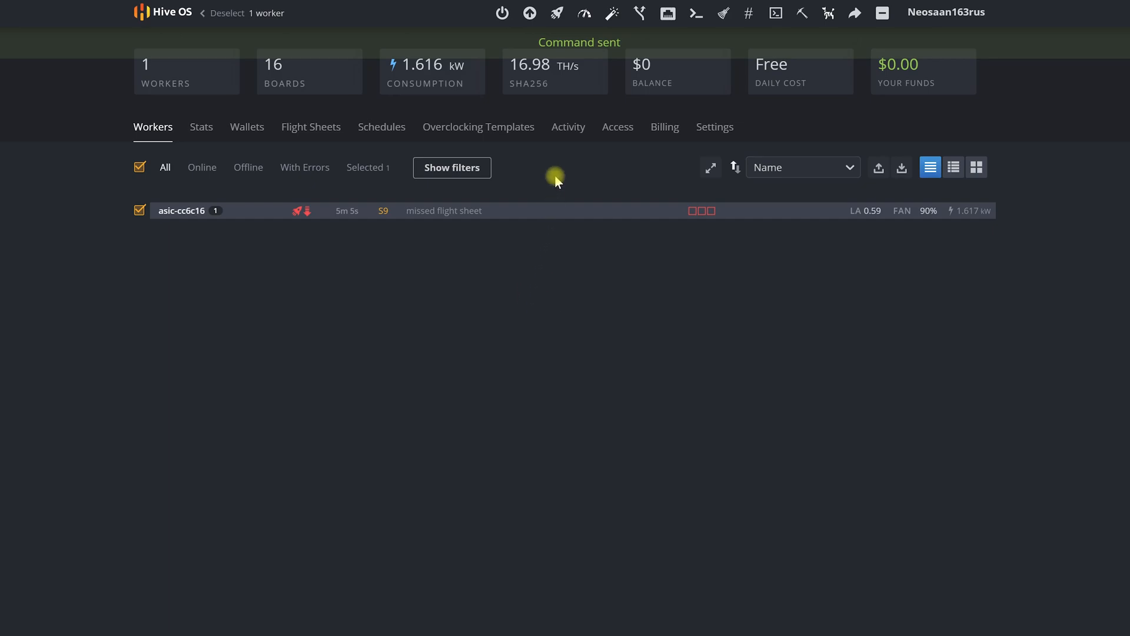
click(181, 210)
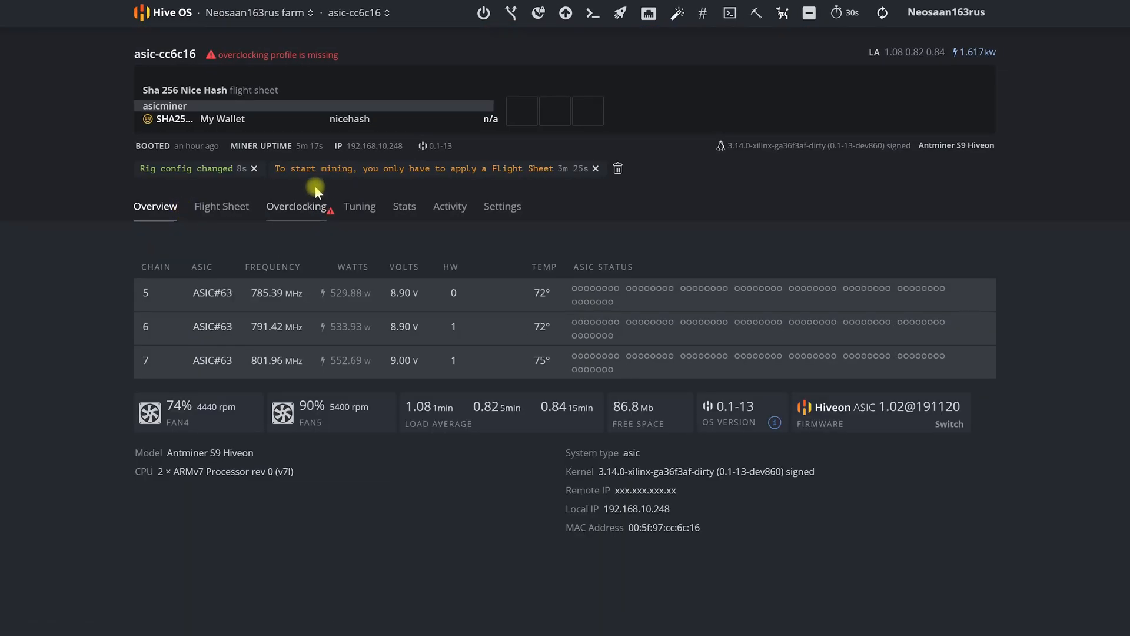
mouse_move(210, 59)
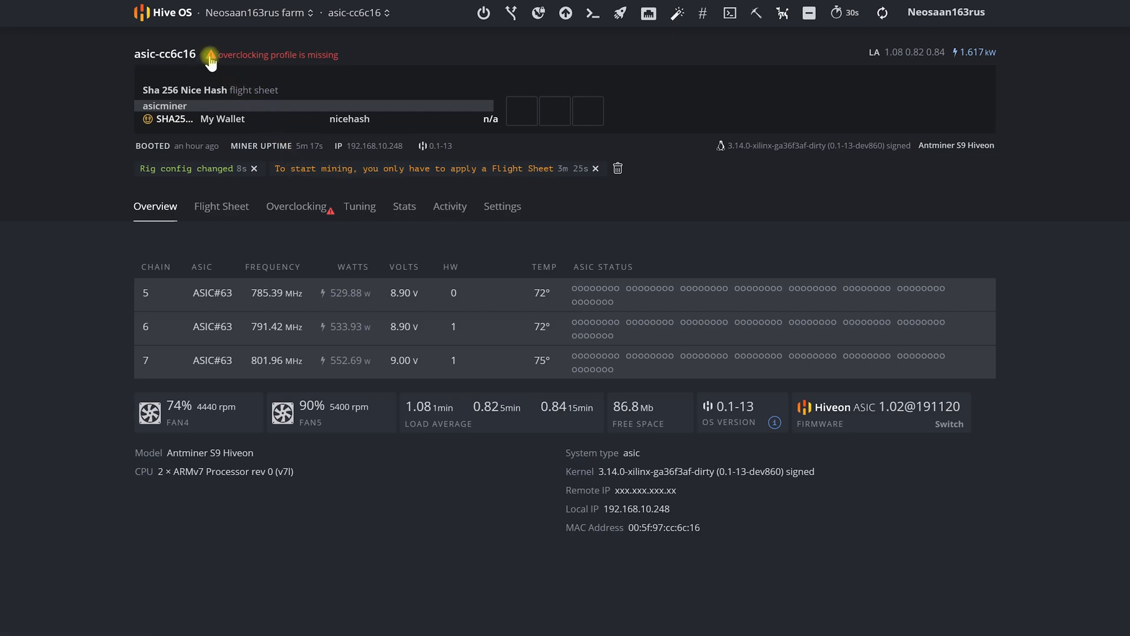
mouse_move(327, 65)
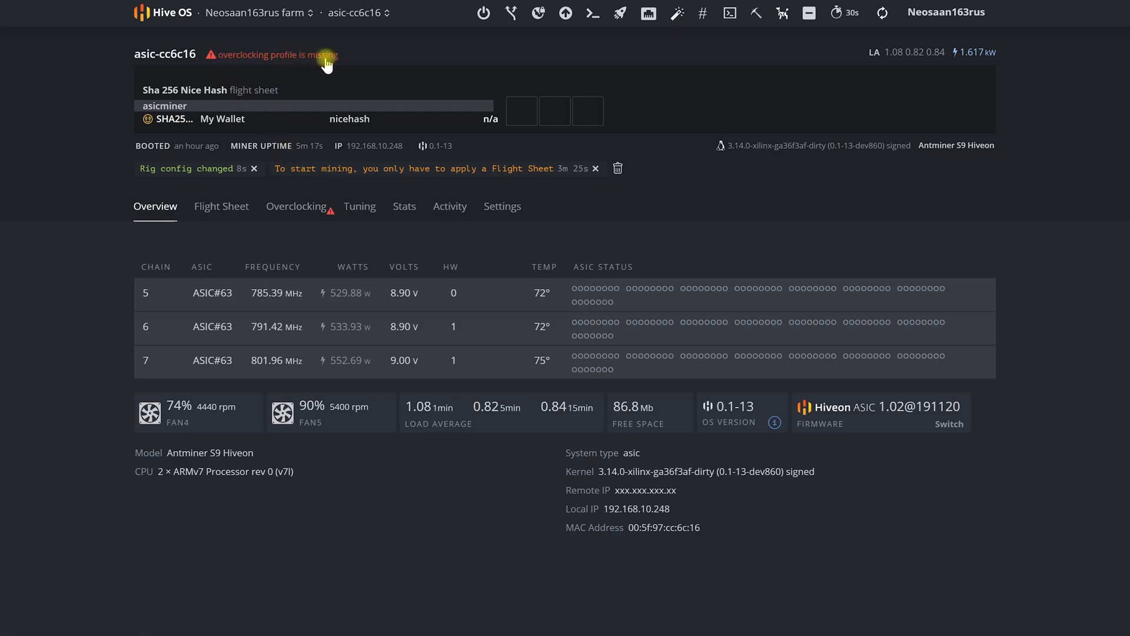
mouse_move(228, 60)
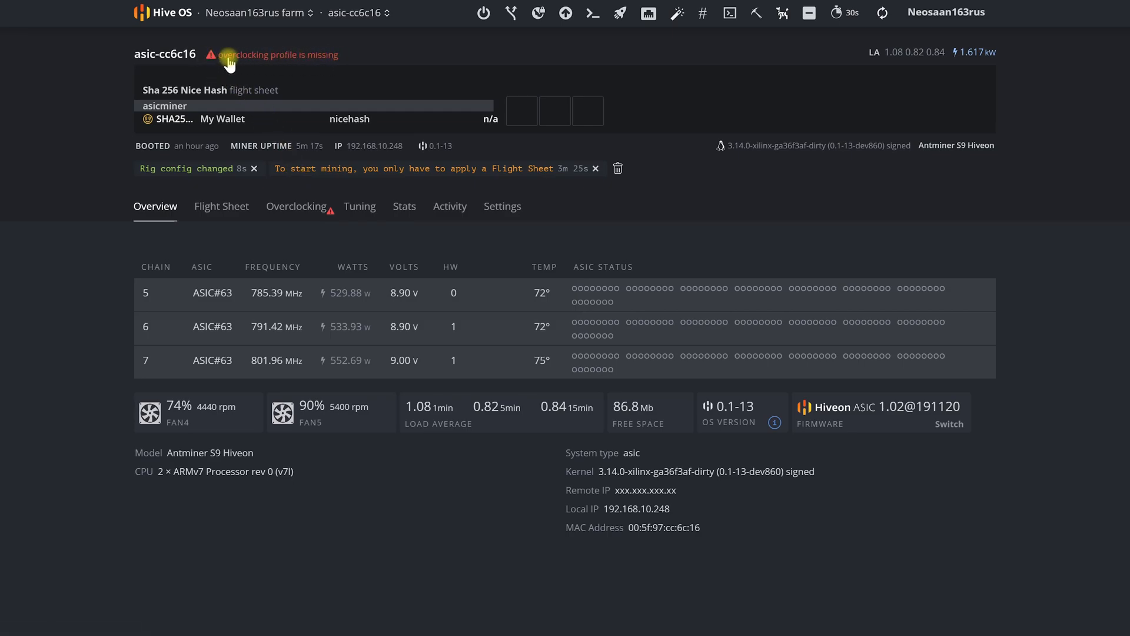
mouse_move(272, 60)
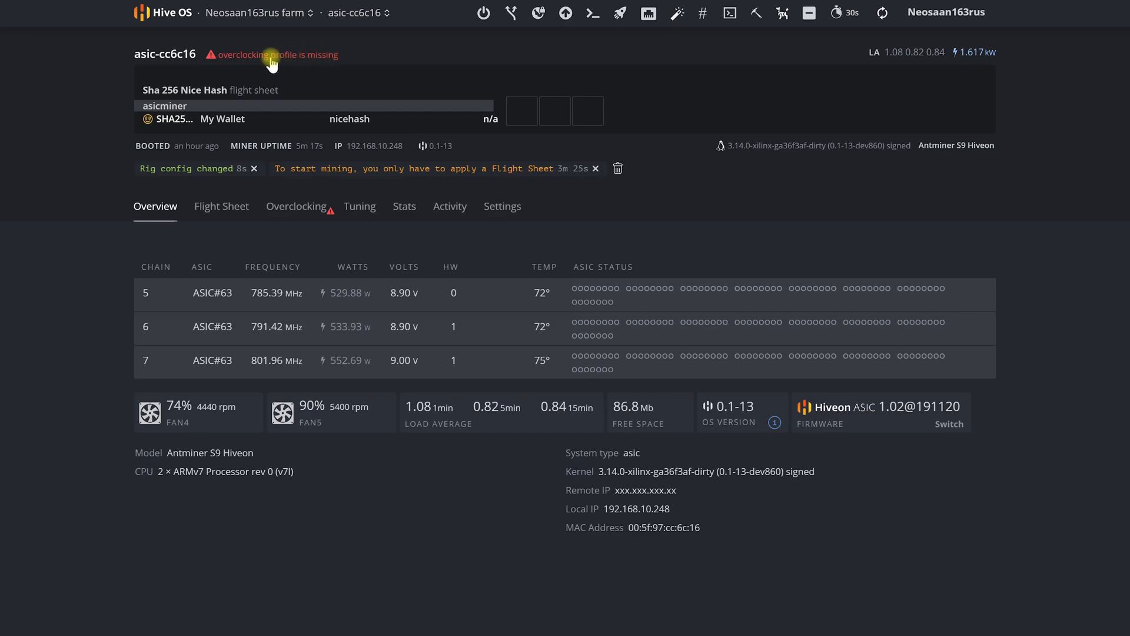
mouse_move(329, 58)
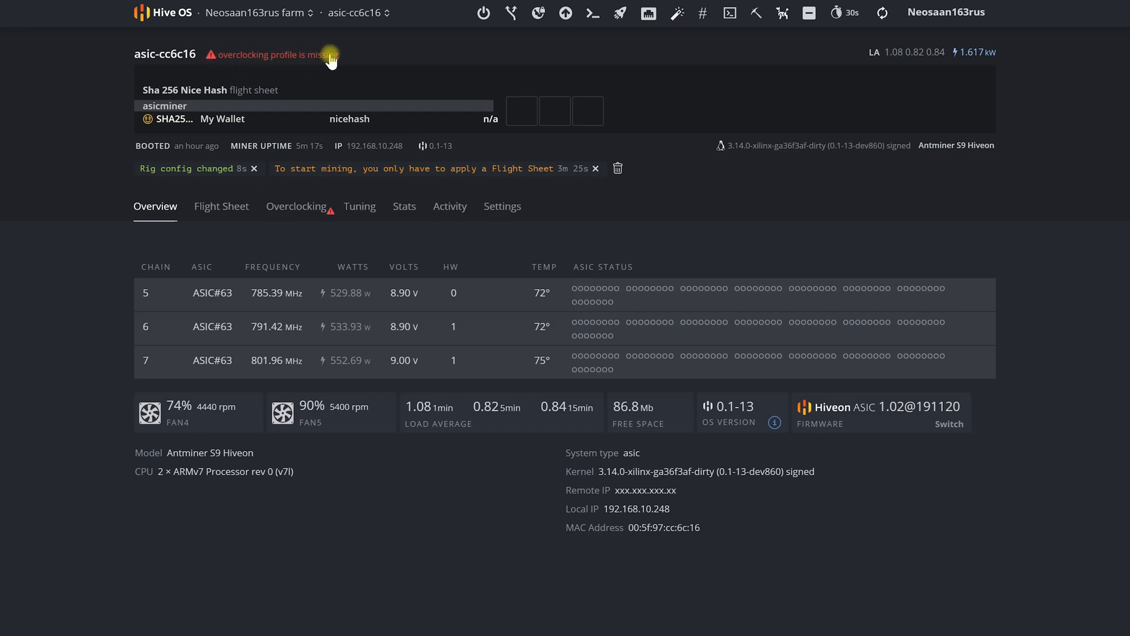
mouse_move(265, 236)
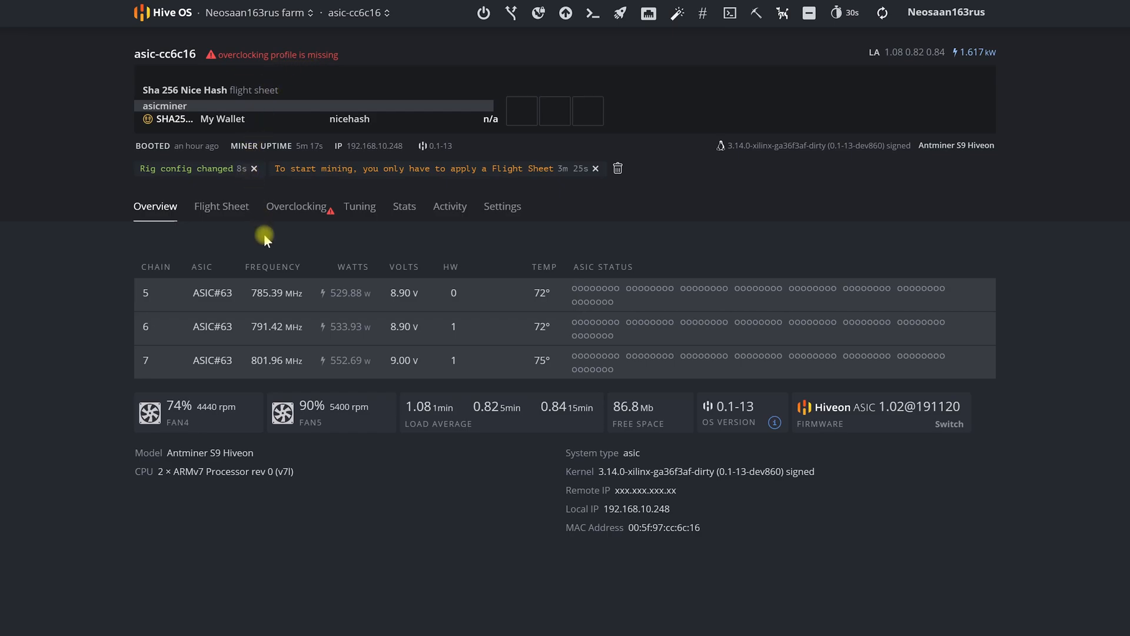
mouse_move(297, 256)
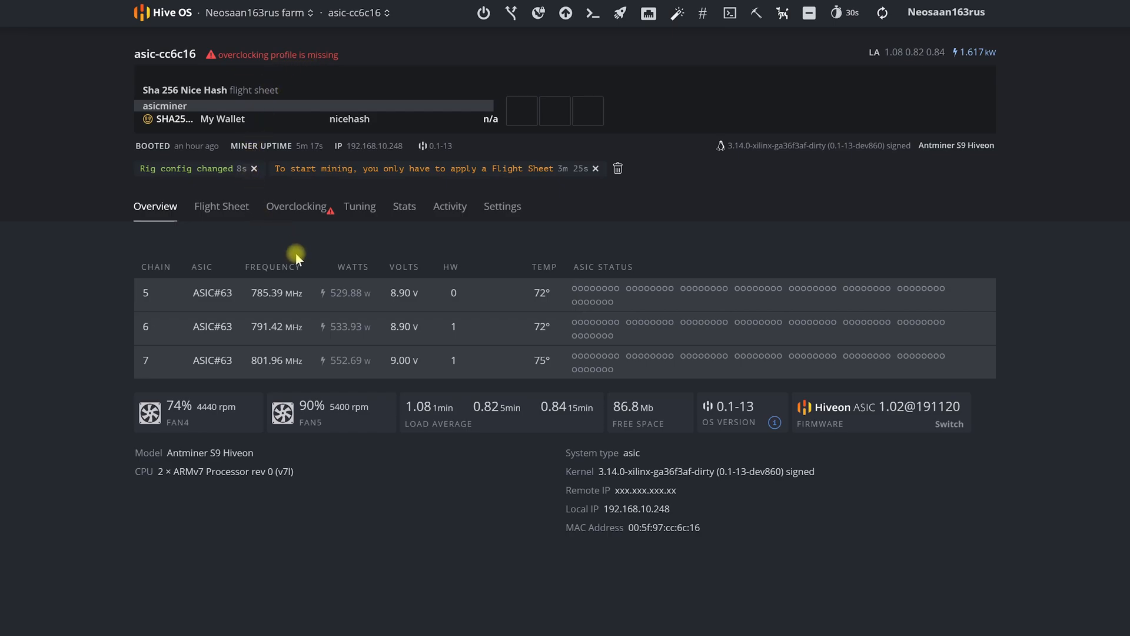
mouse_move(312, 239)
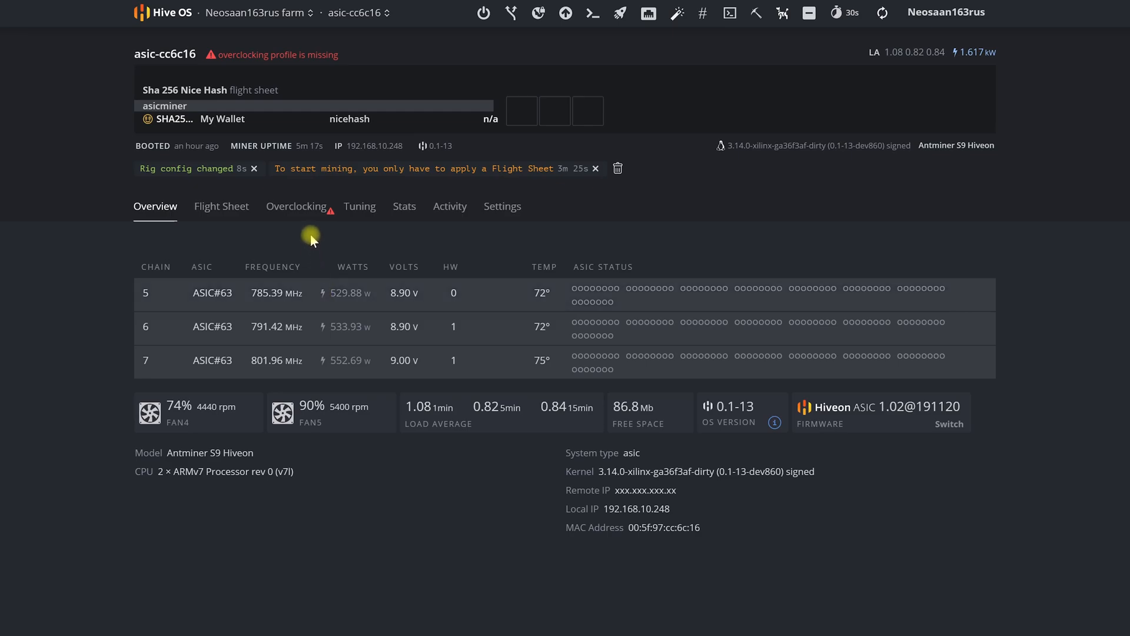
mouse_move(344, 242)
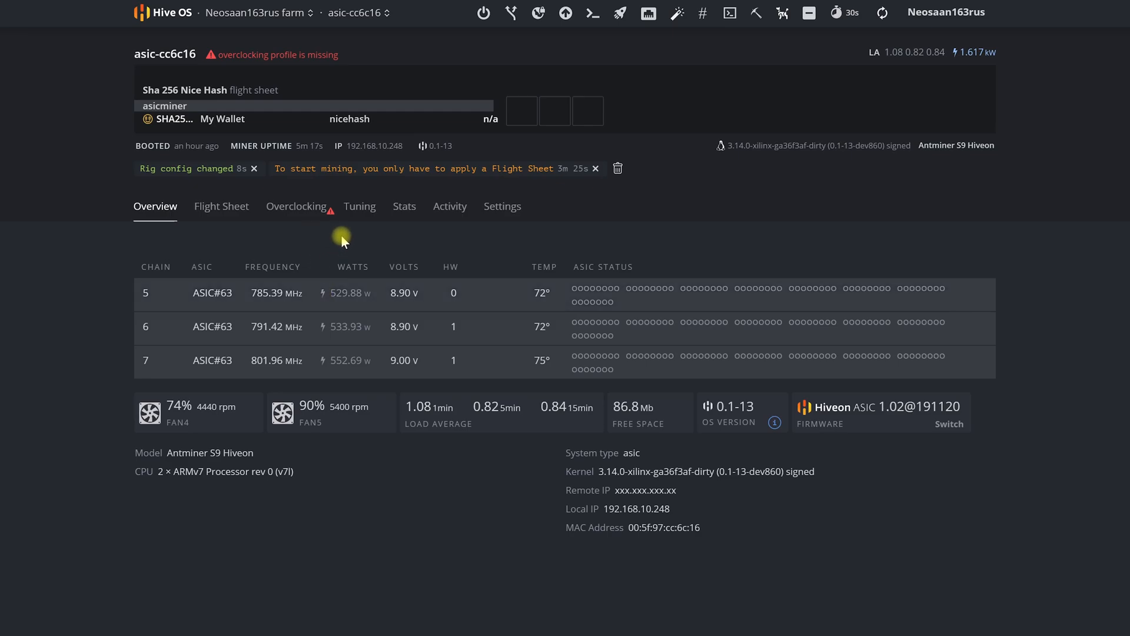
mouse_move(338, 275)
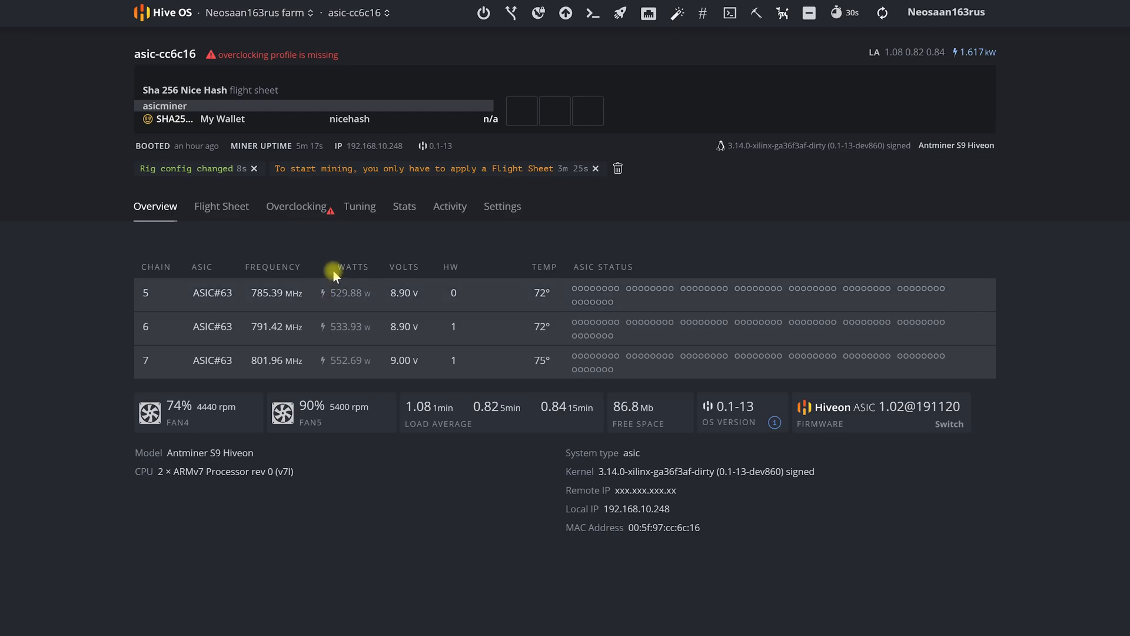
mouse_move(331, 243)
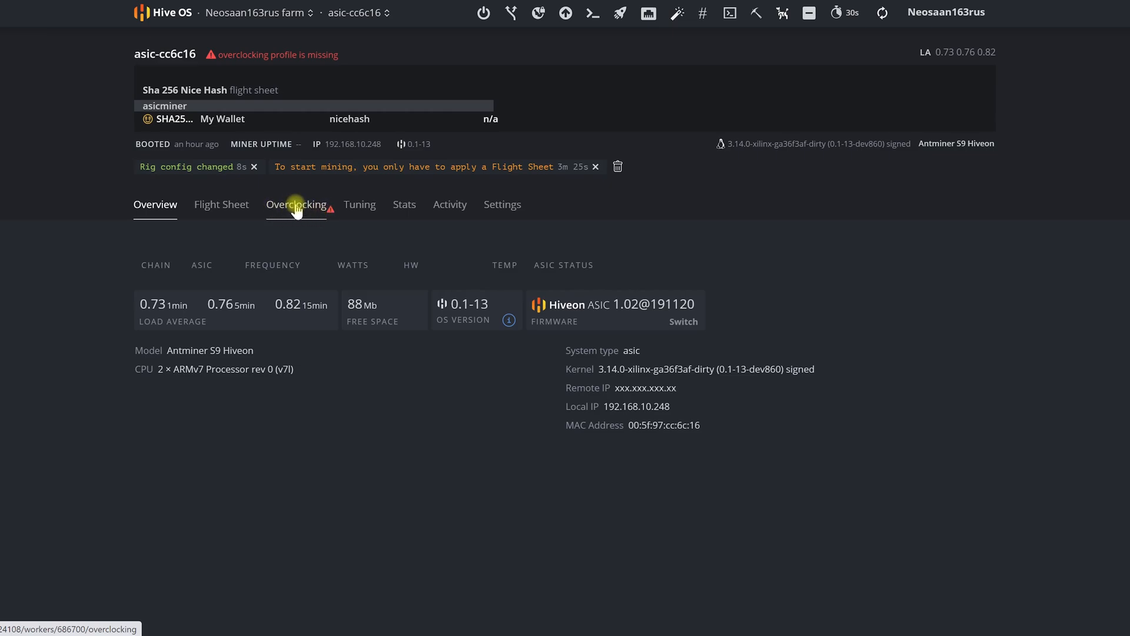
Apply the ~1180w ~13.7TH overclock profile to the worker
click(296, 204)
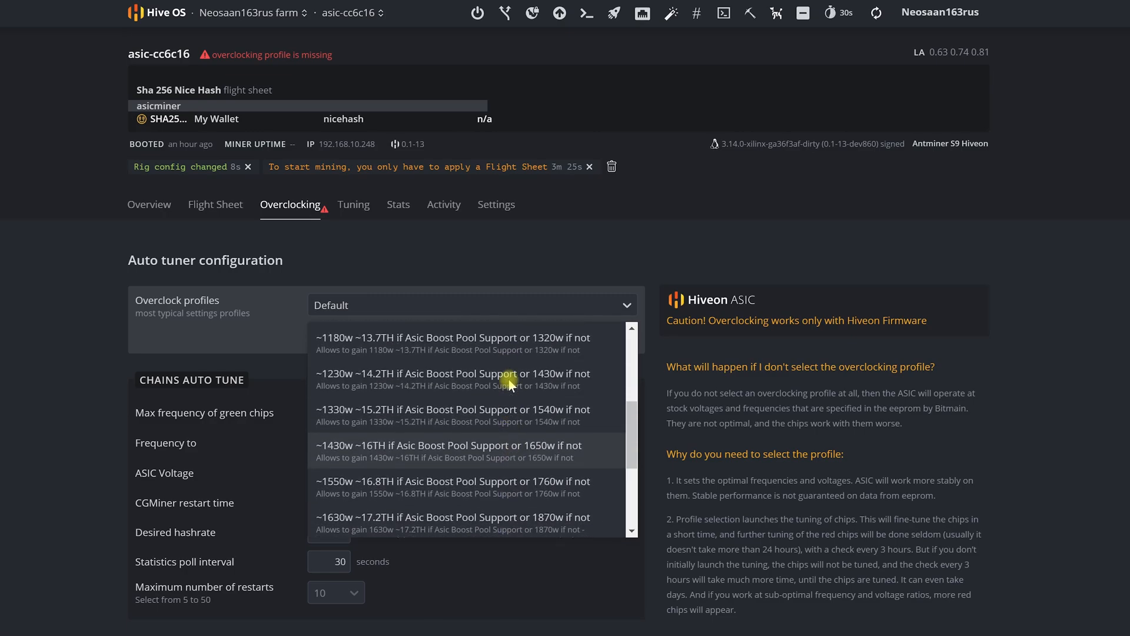
click(452, 337)
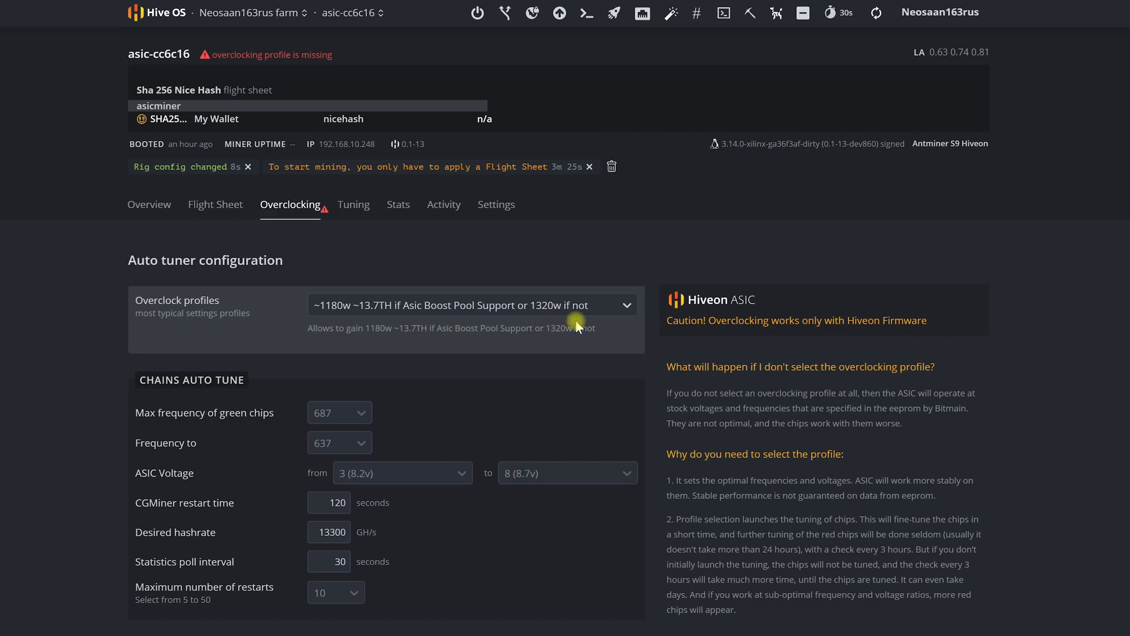
scroll(down, 3)
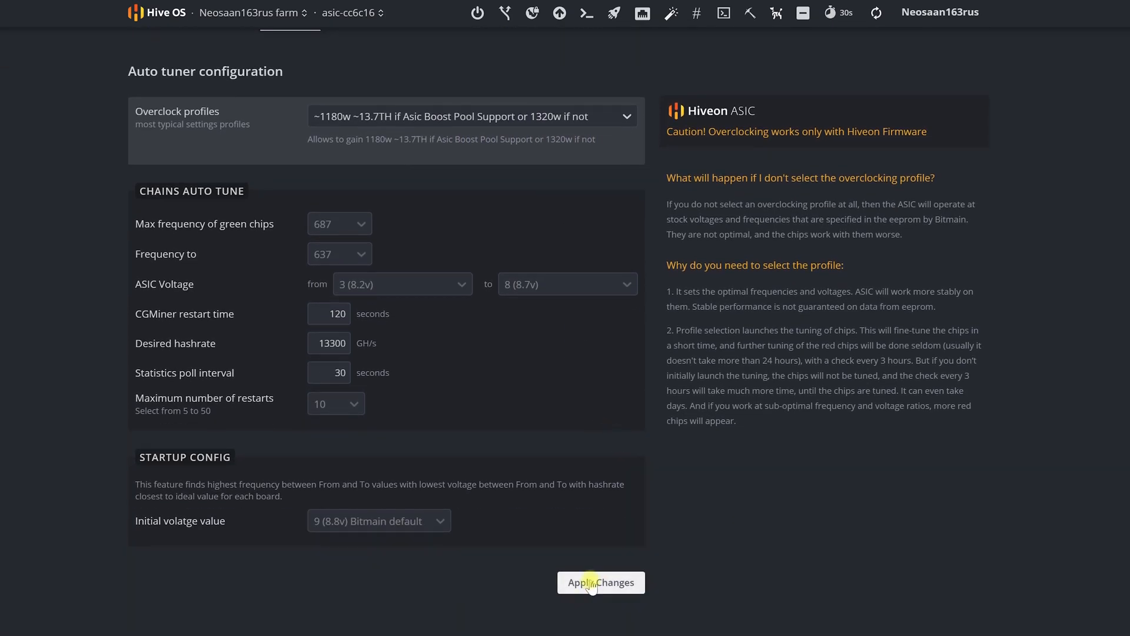
click(601, 582)
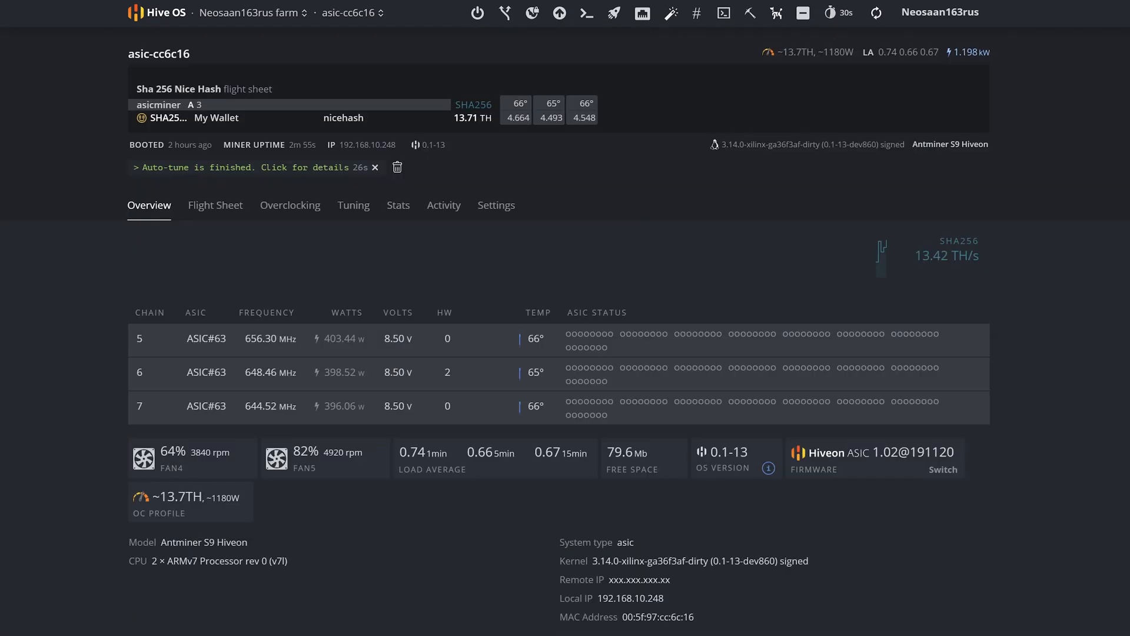
mouse_move(229, 172)
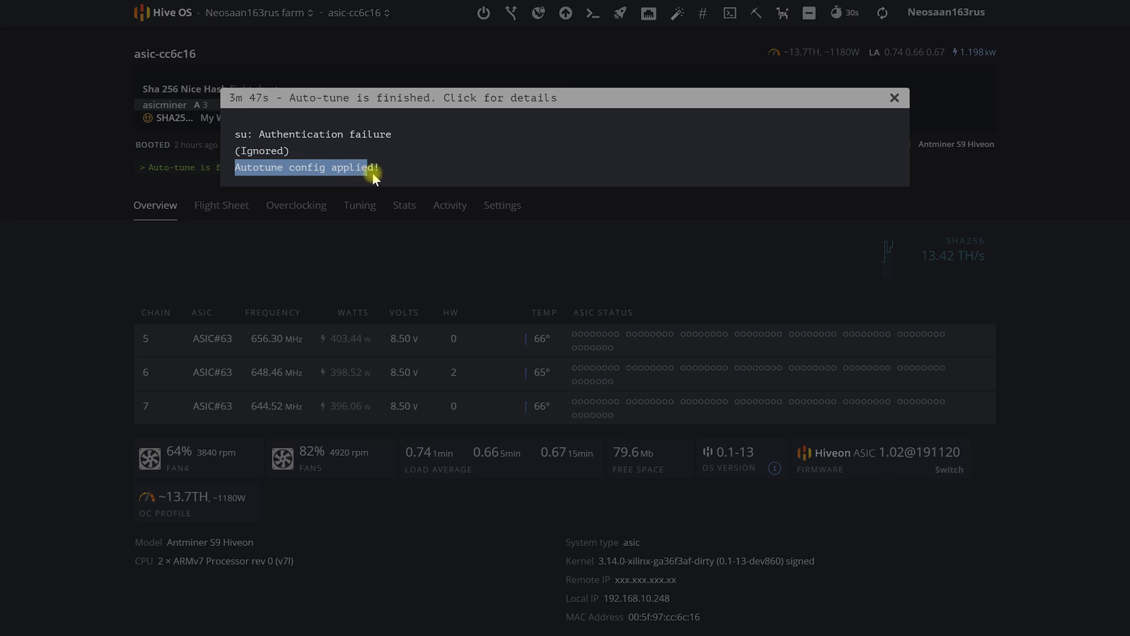
mouse_move(895, 97)
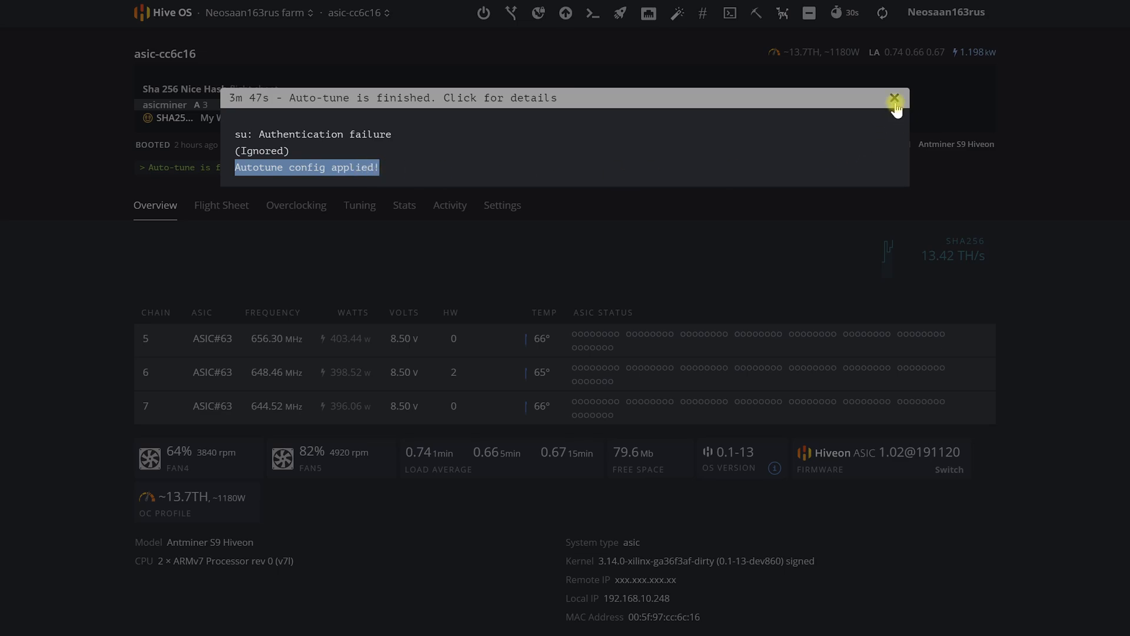
Close the auto-tune details and return to the worker's overclocking settings
click(894, 98)
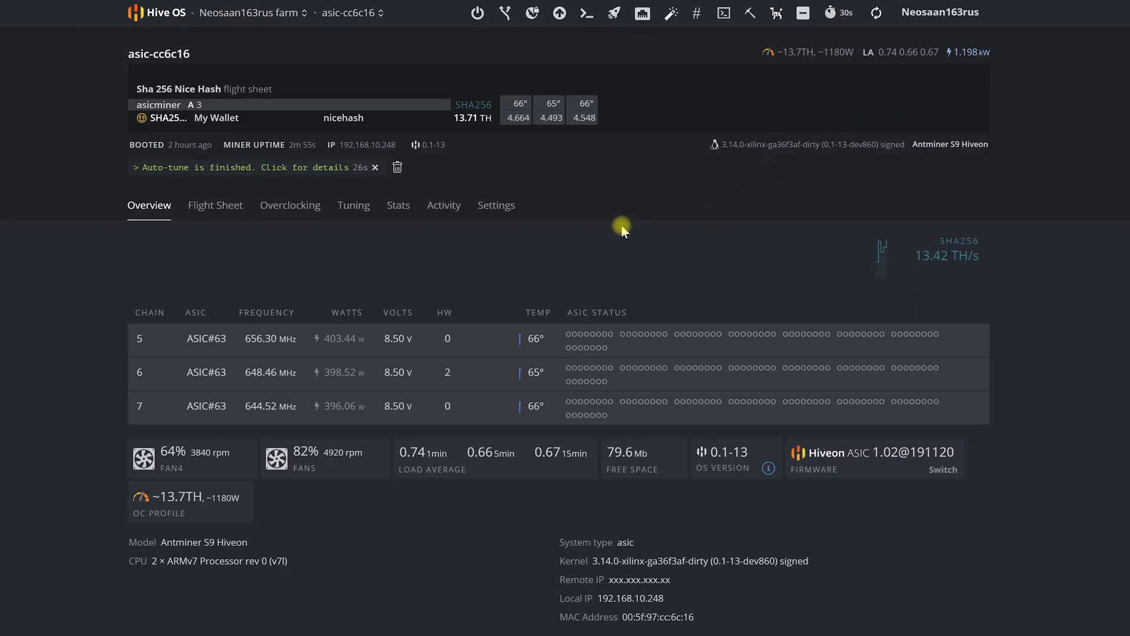
mouse_move(596, 123)
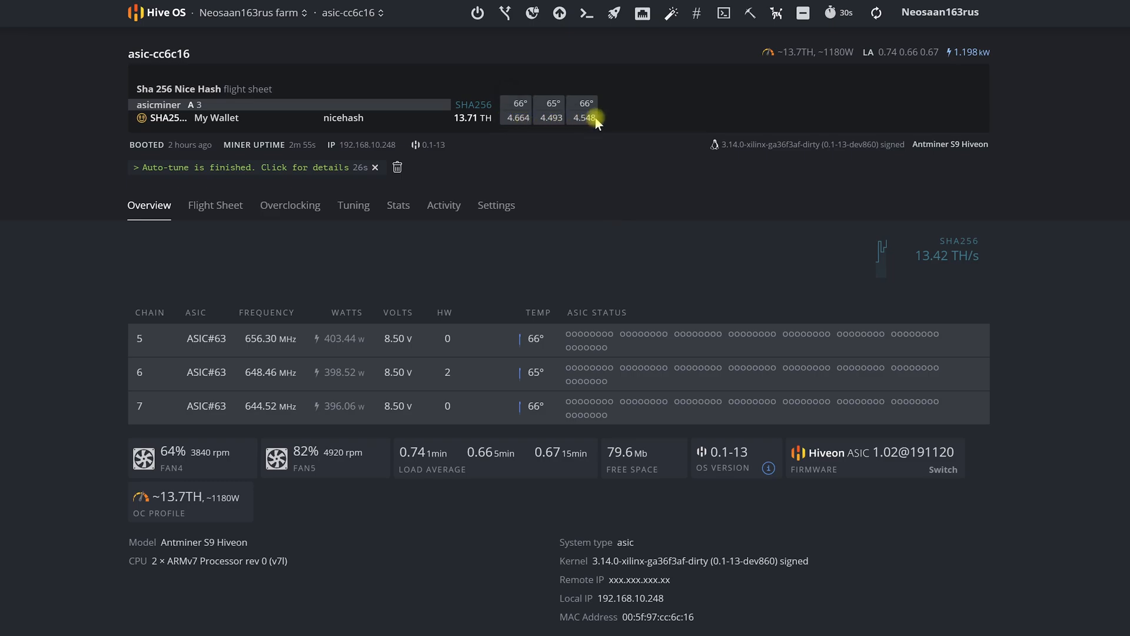
click(289, 205)
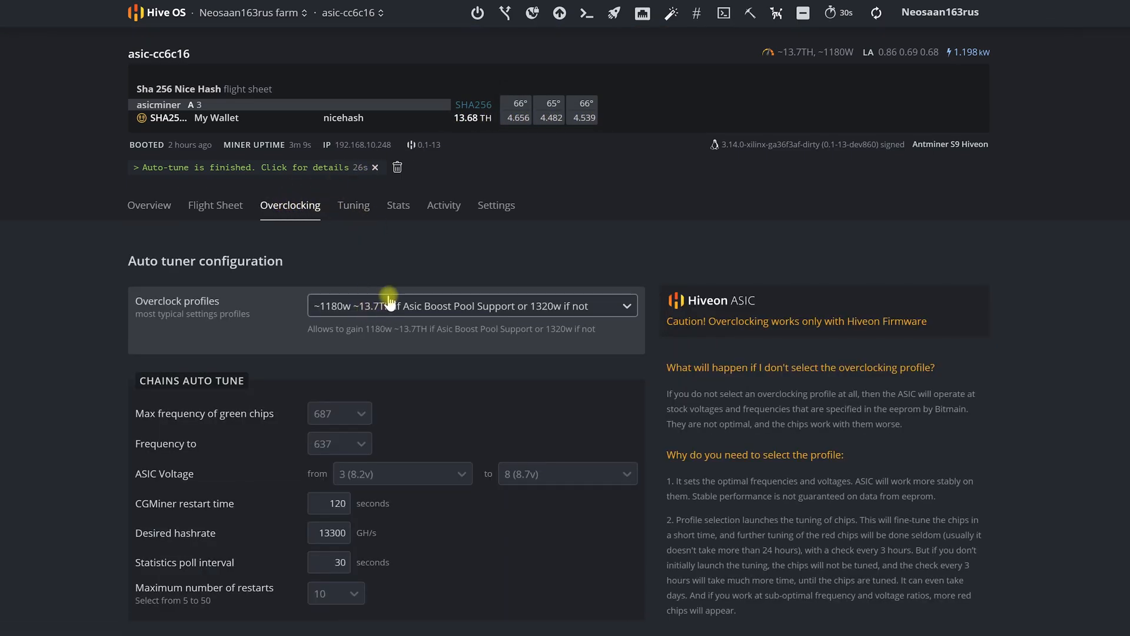
mouse_move(361, 307)
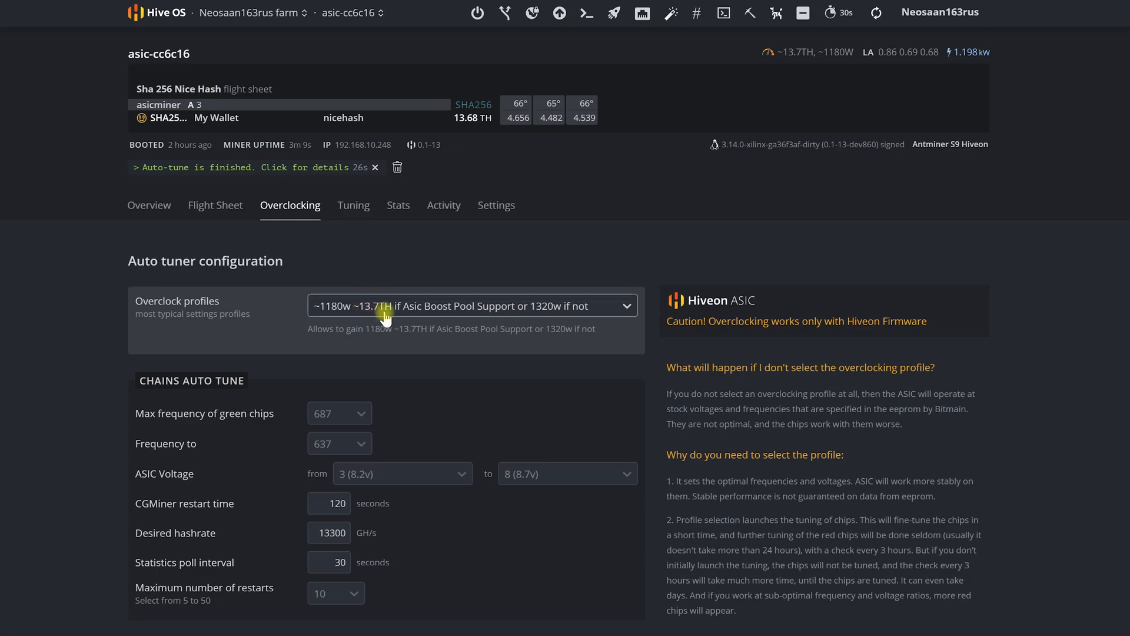
mouse_move(952, 58)
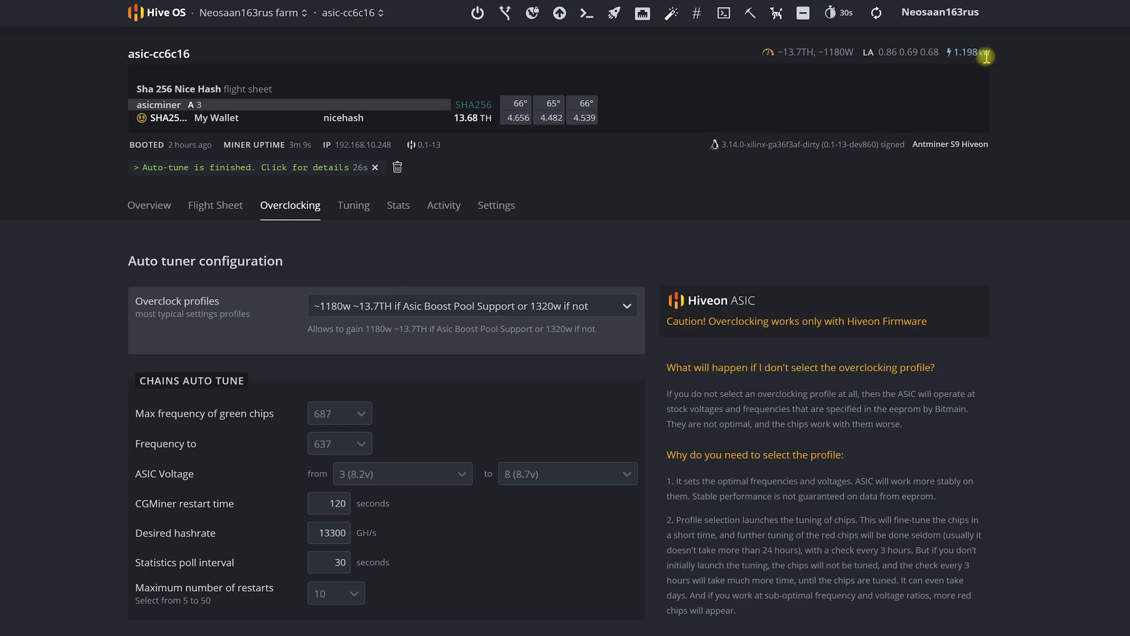
mouse_move(551, 229)
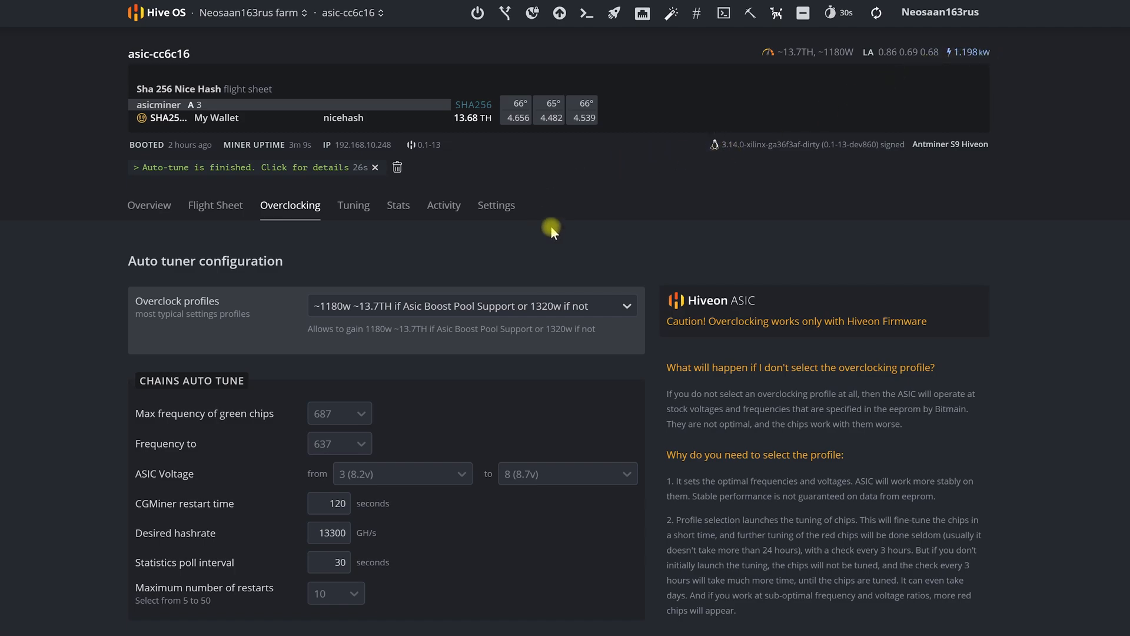
mouse_move(569, 238)
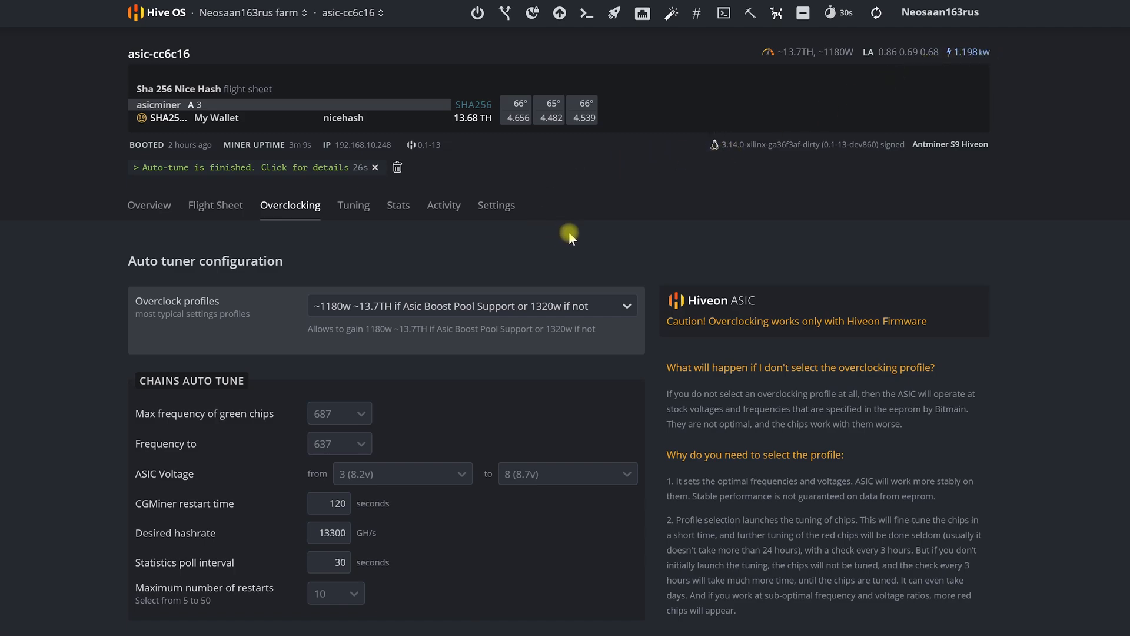